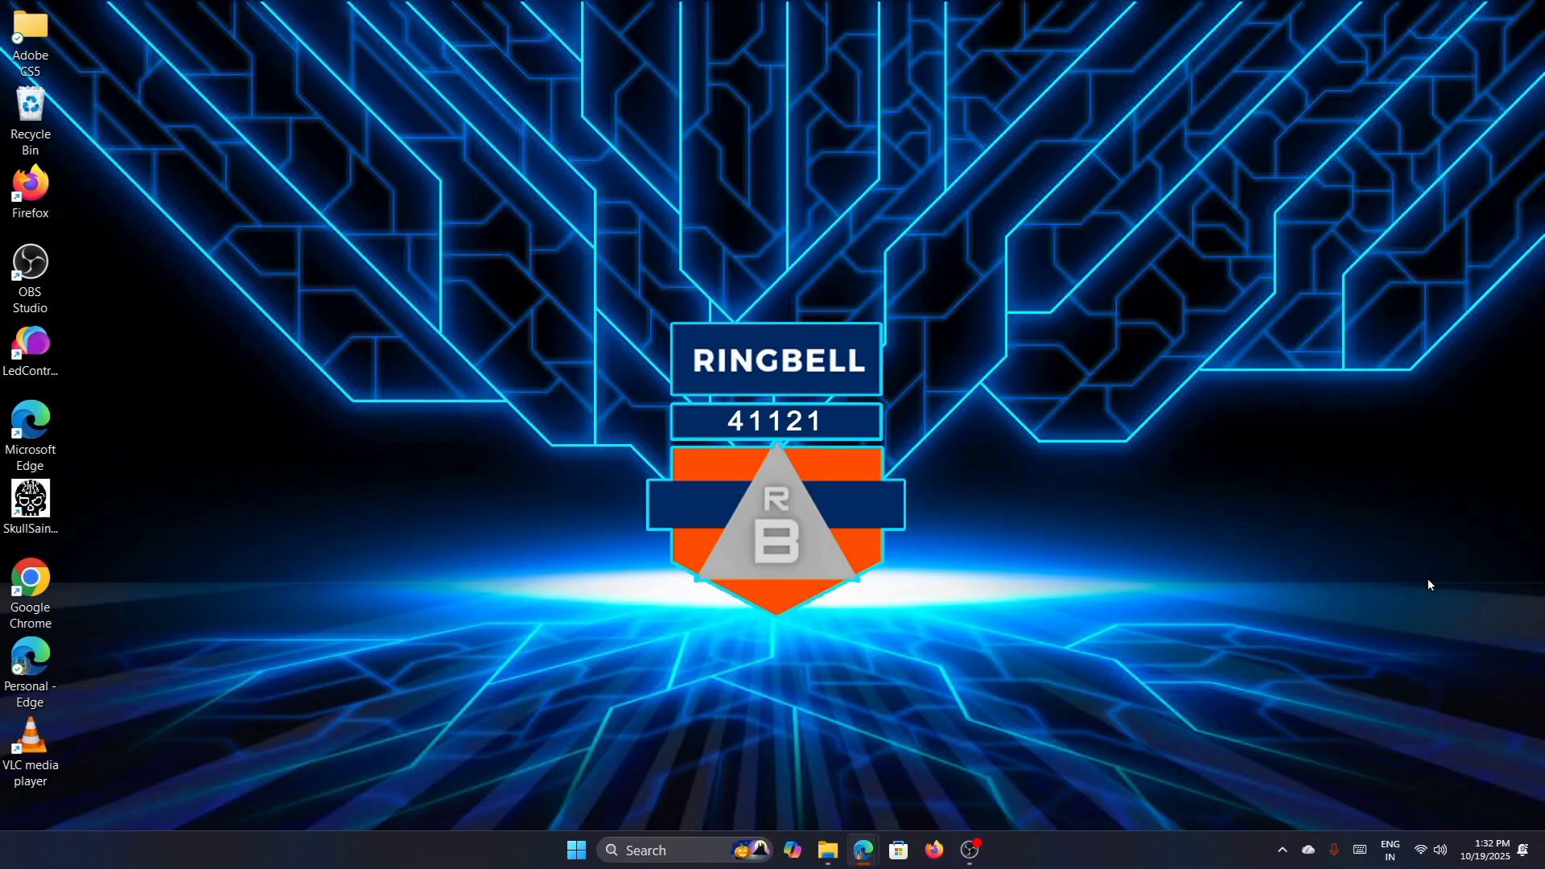
pyautogui.moveTo(1342, 539)
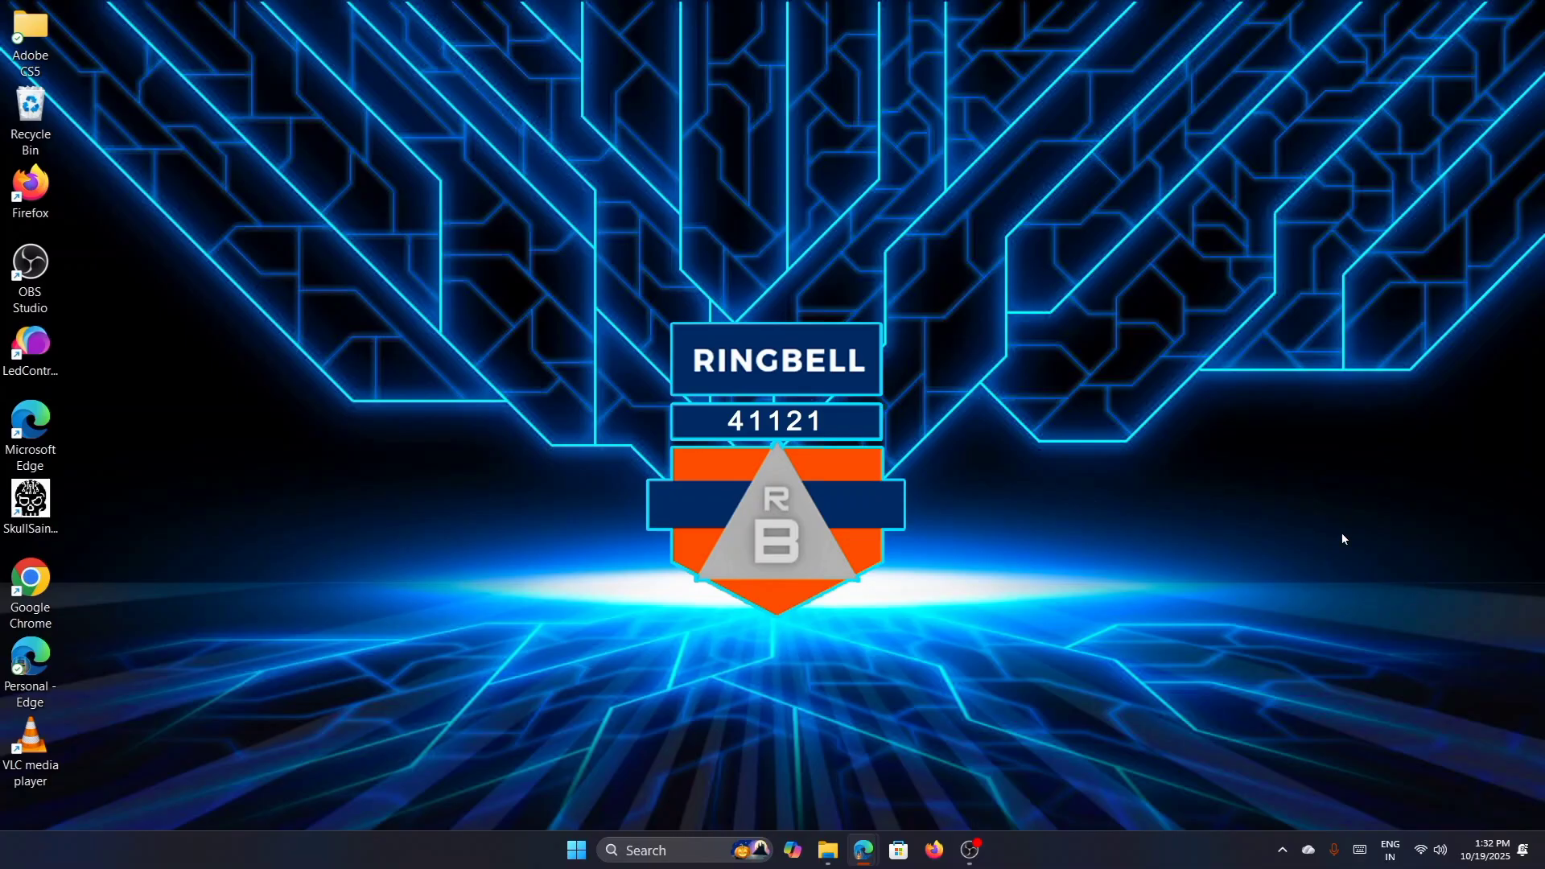
pyautogui.moveTo(1187, 574)
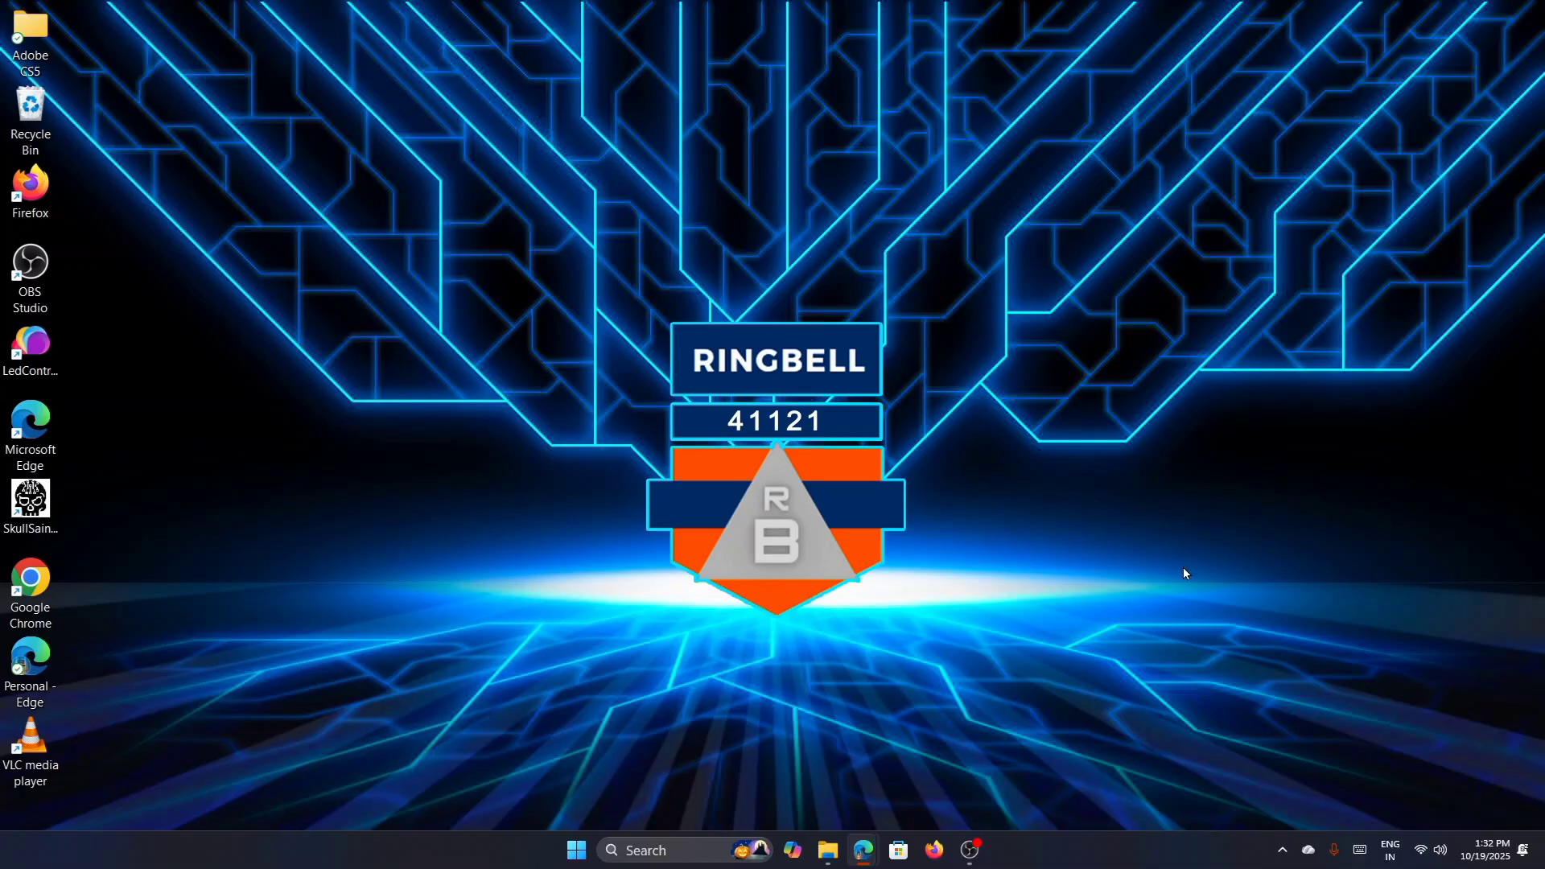
pyautogui.moveTo(861, 850)
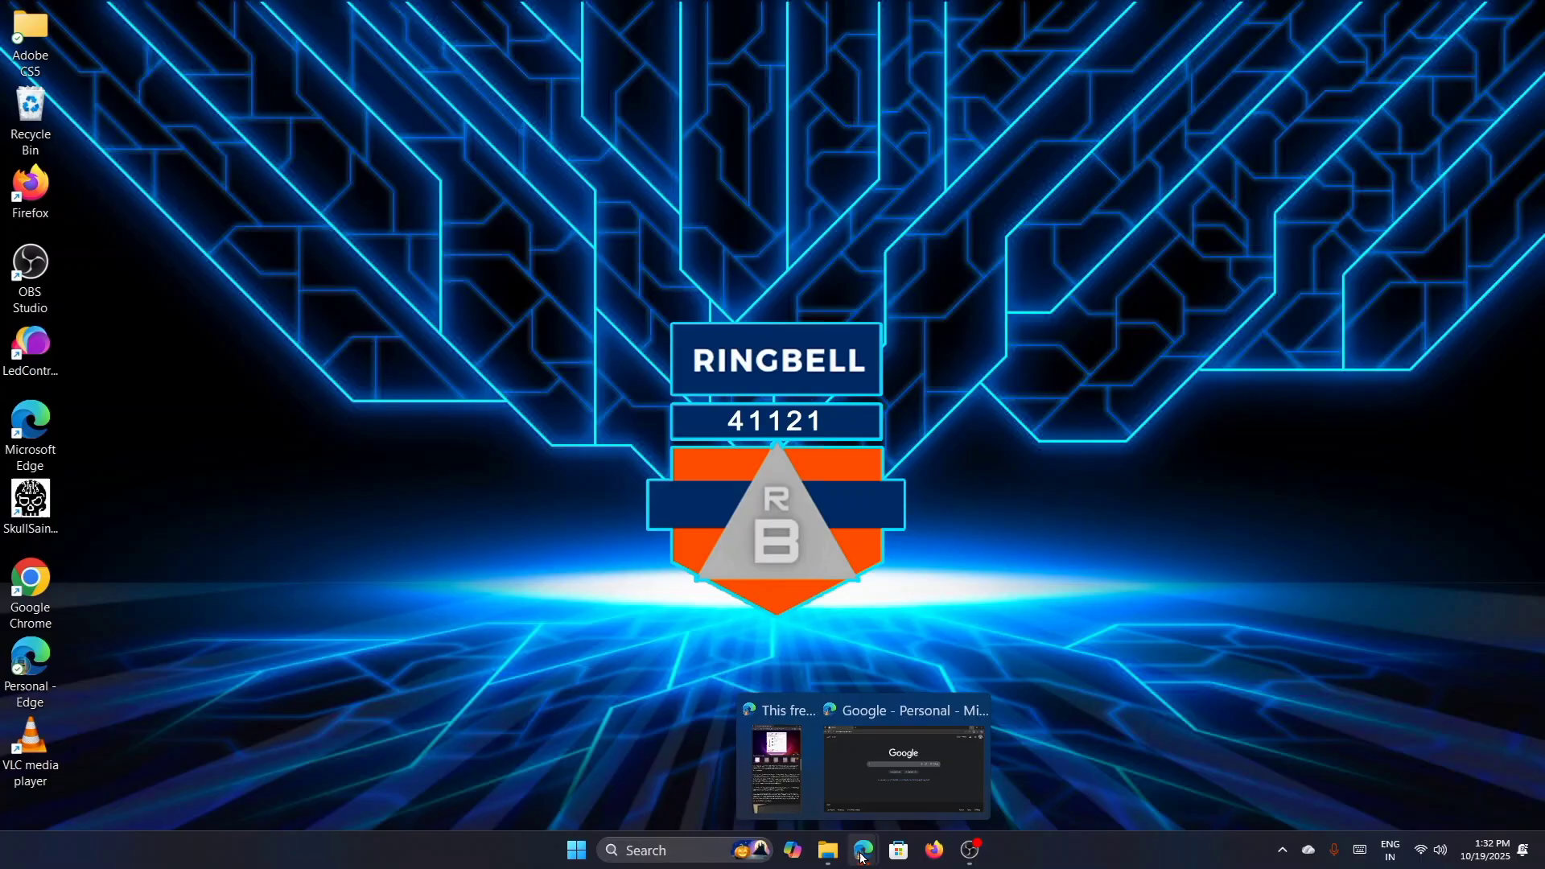
# - Search Google for 'usb raptor' and reach its SourceForge project page
pyautogui.click(902, 769)
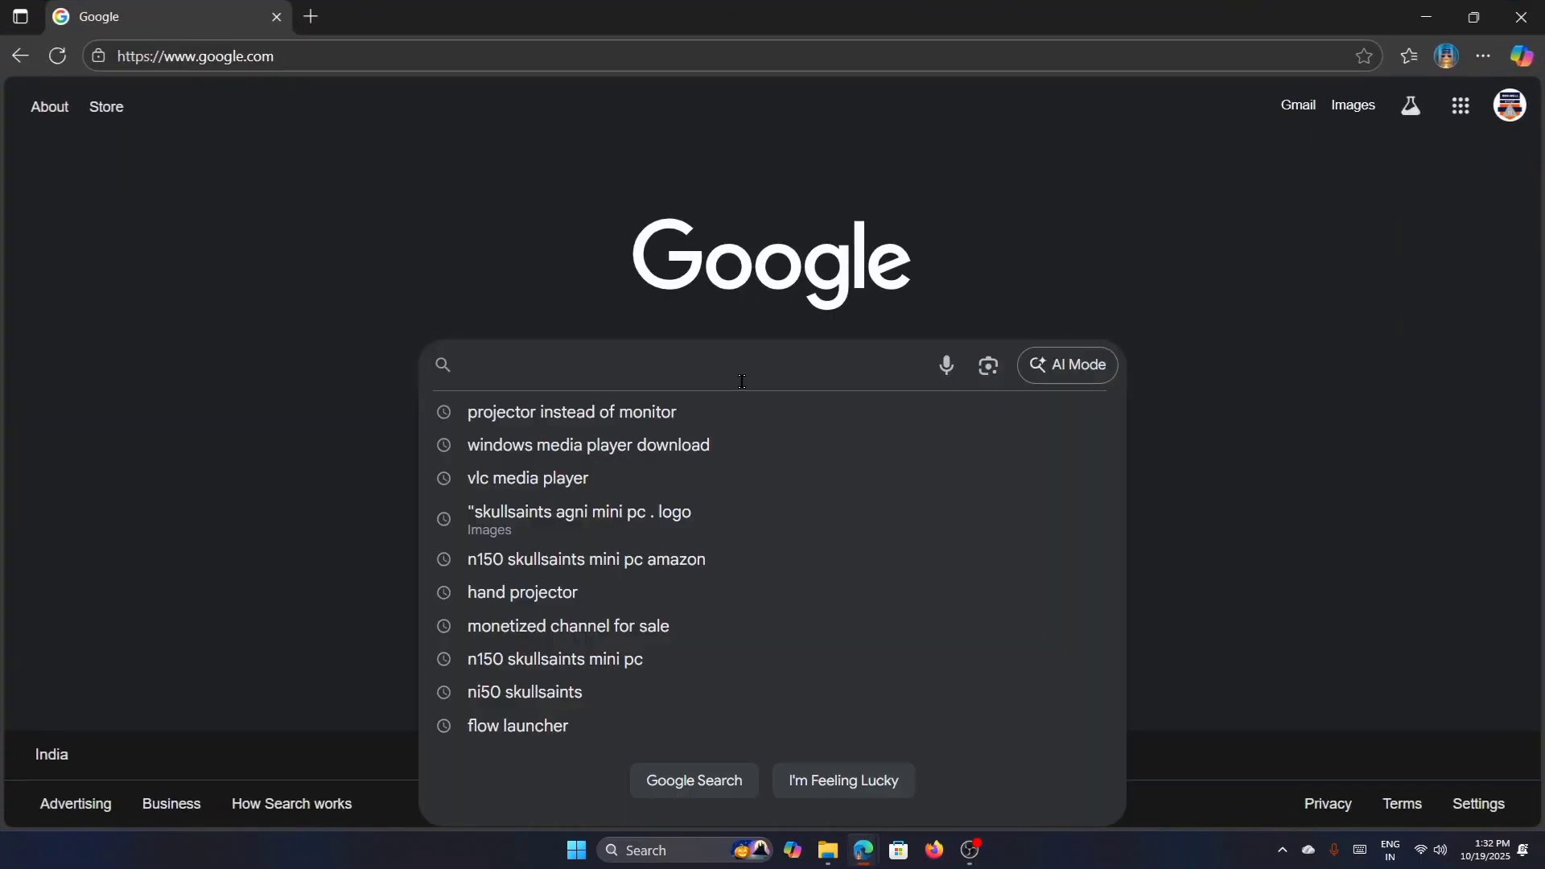
pyautogui.write('usb ra')
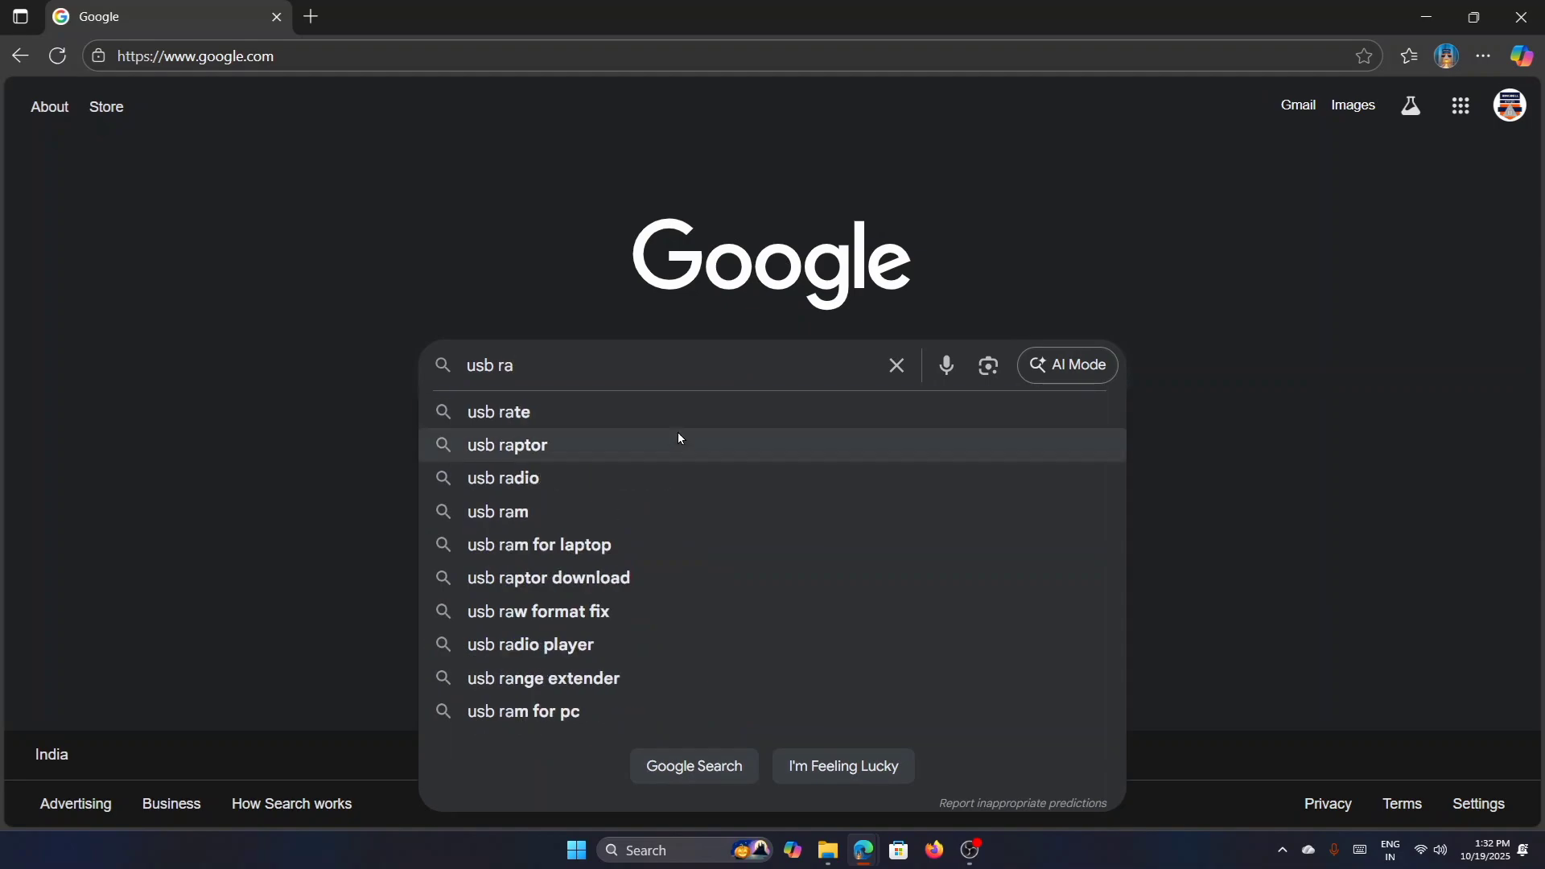
pyautogui.click(507, 444)
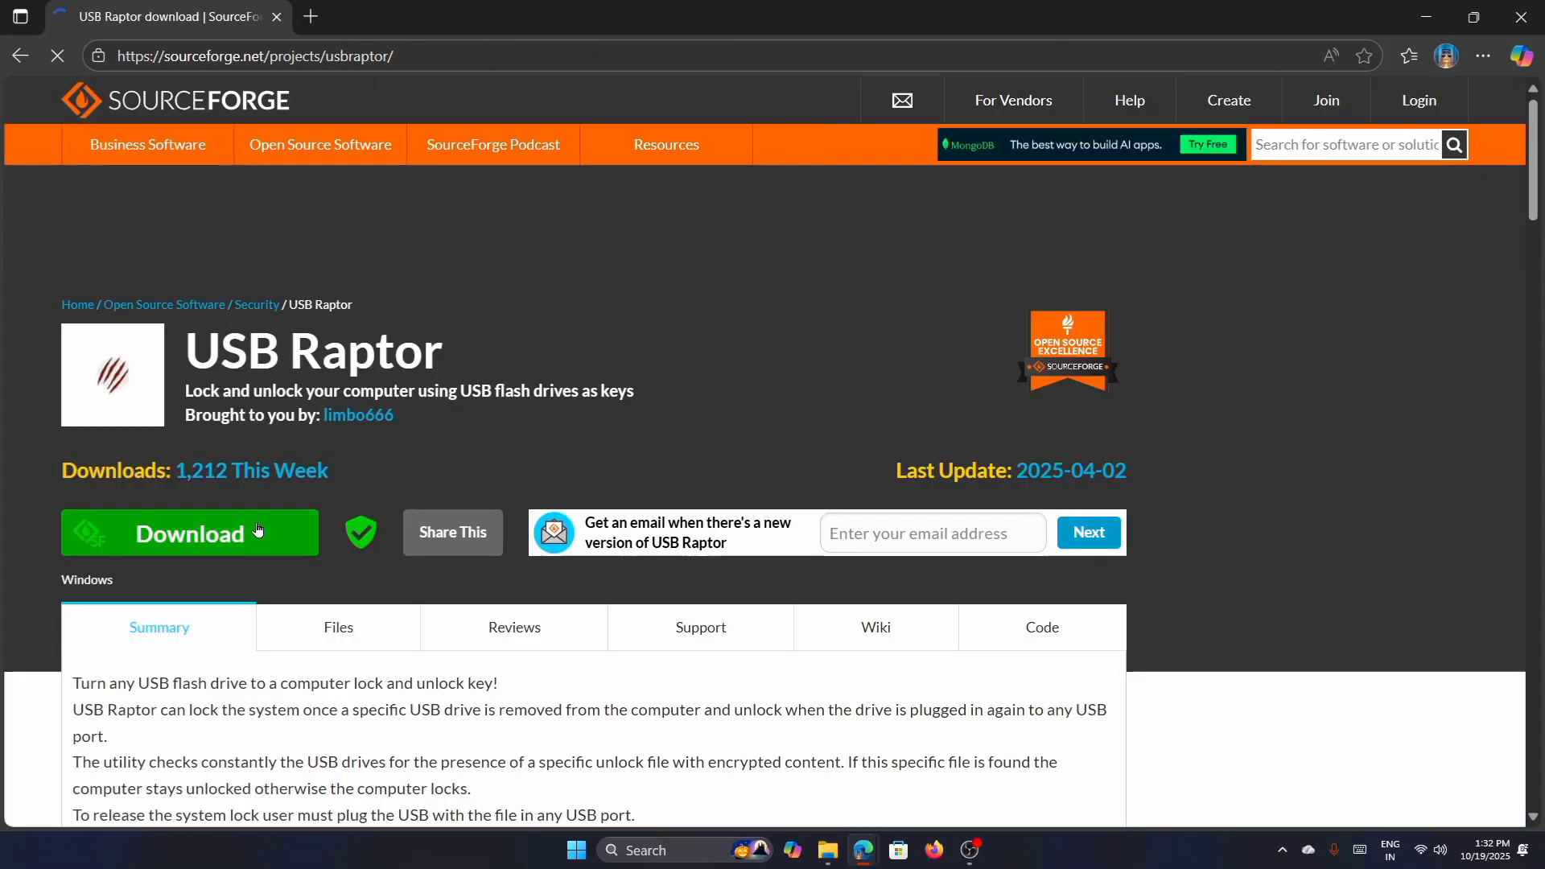
# - Download the USB Raptor installer zip and extract it into its own Downloads folder
pyautogui.click(190, 533)
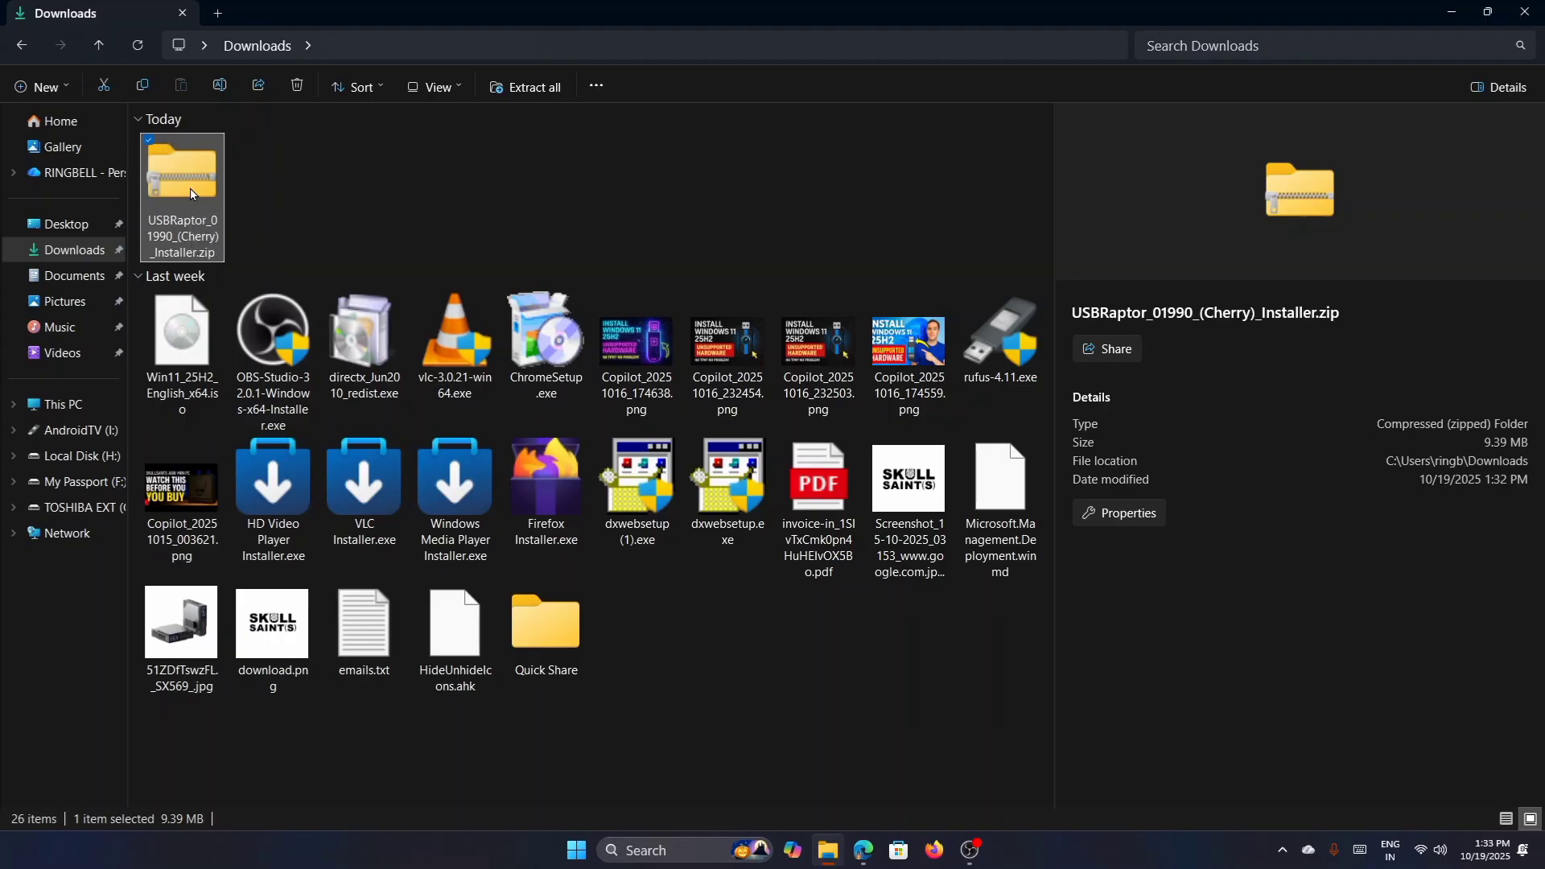
pyautogui.rightClick(182, 186)
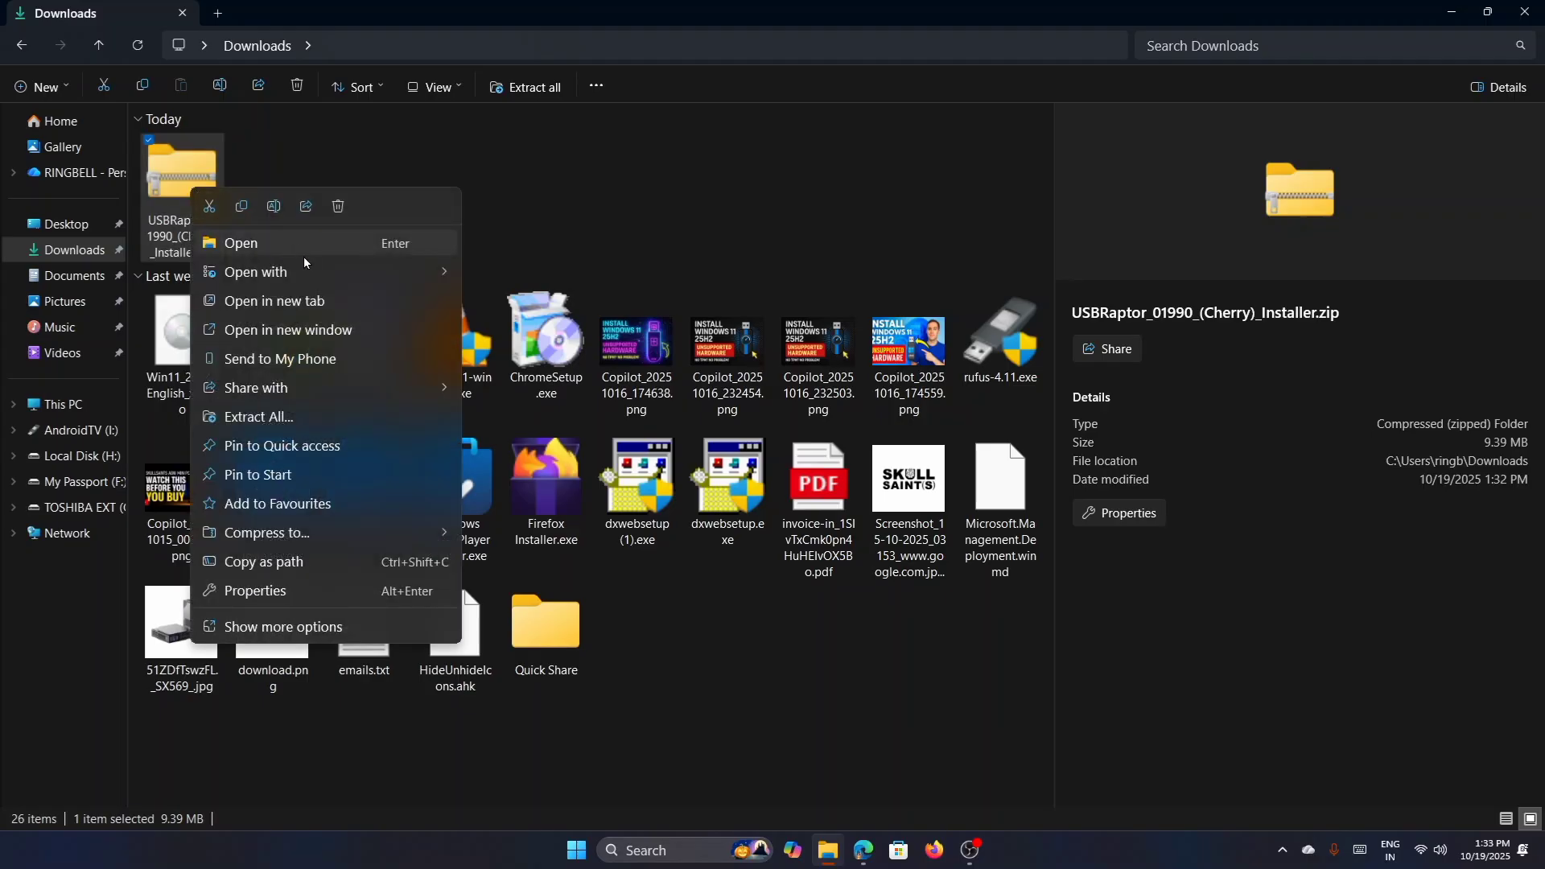
pyautogui.click(258, 416)
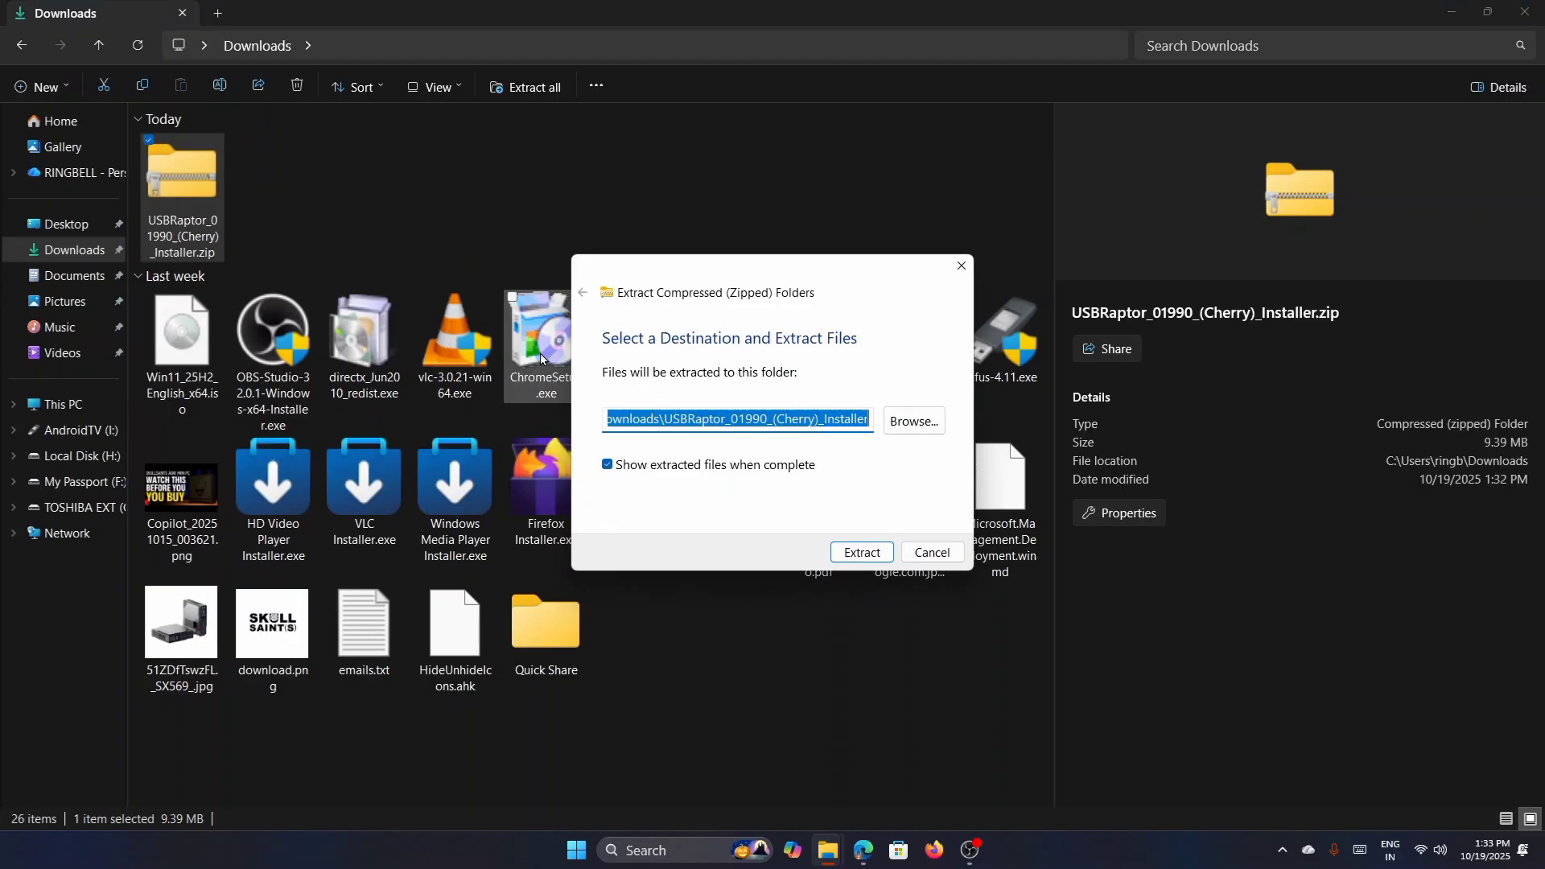
pyautogui.click(860, 552)
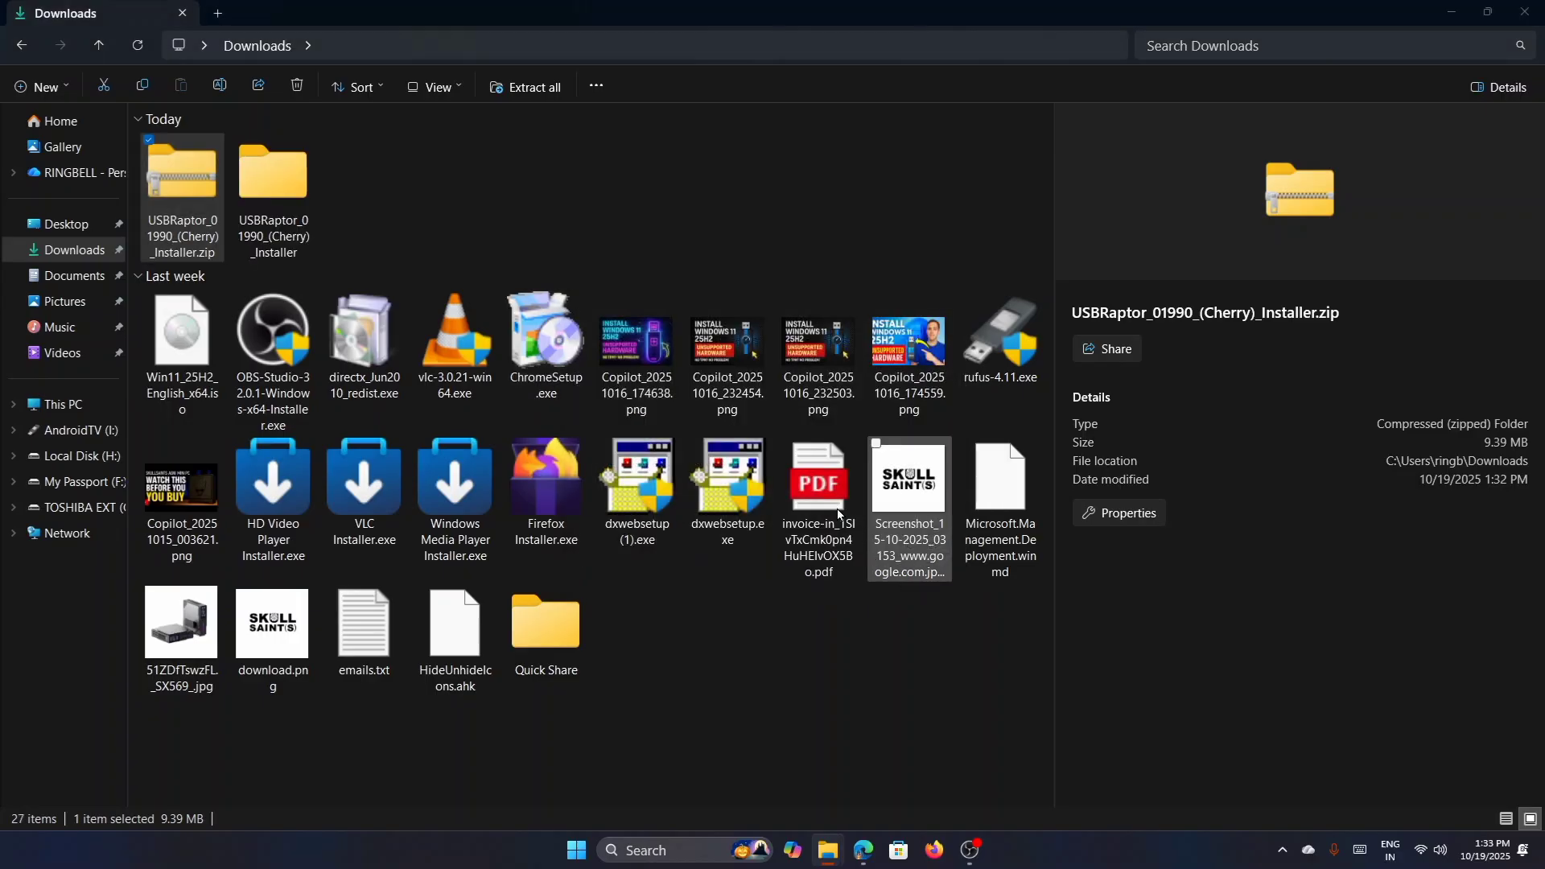
# - Run USB Raptor Setup.exe from the extracted folder and allow it through UAC
pyautogui.doubleClick(274, 172)
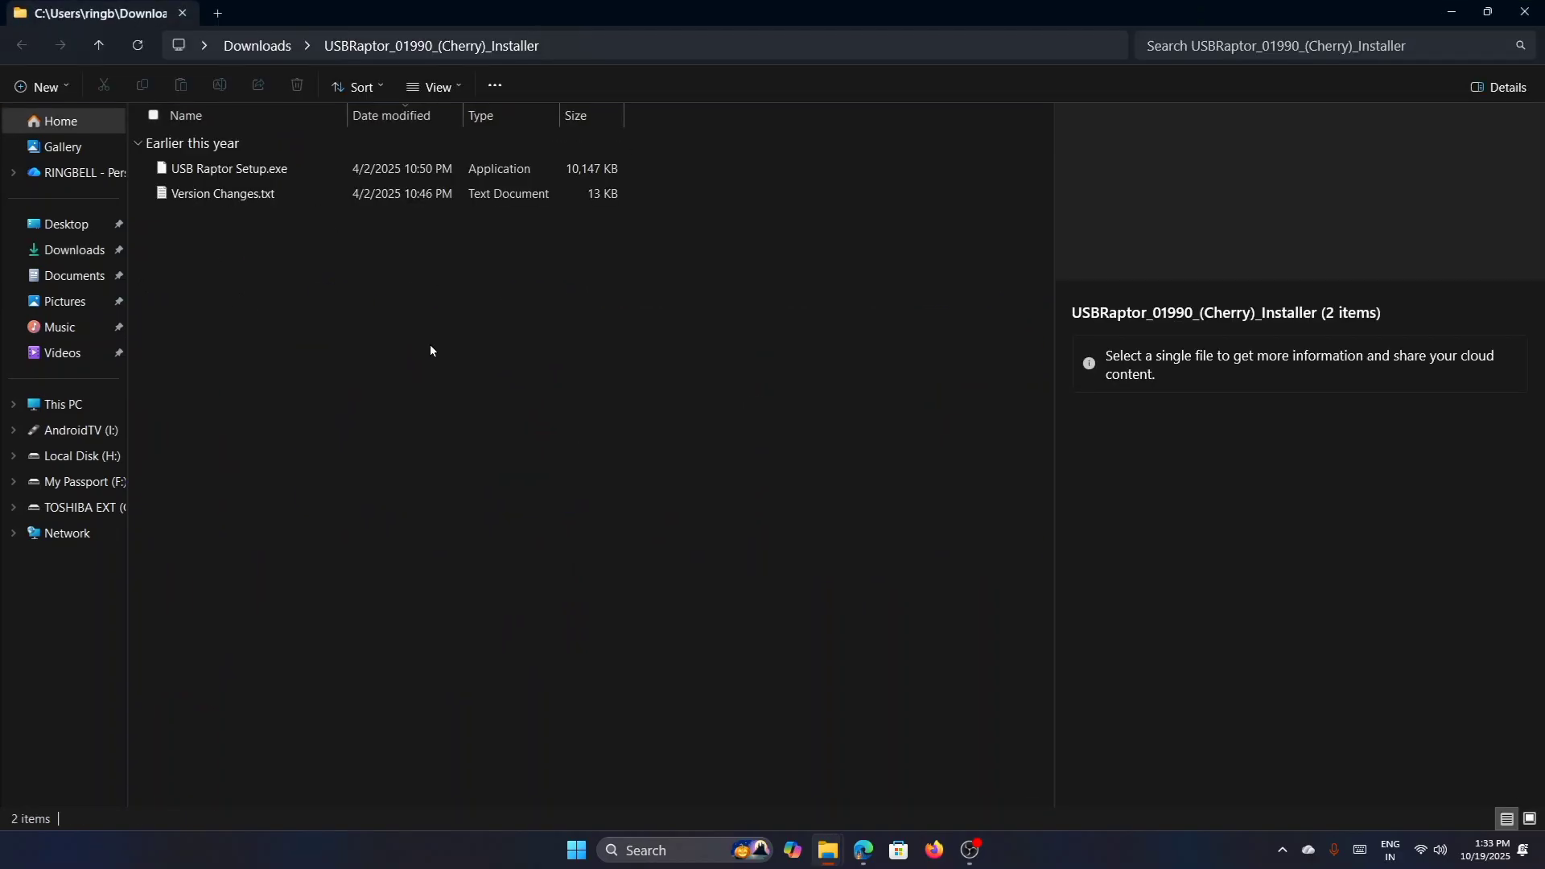
pyautogui.click(222, 193)
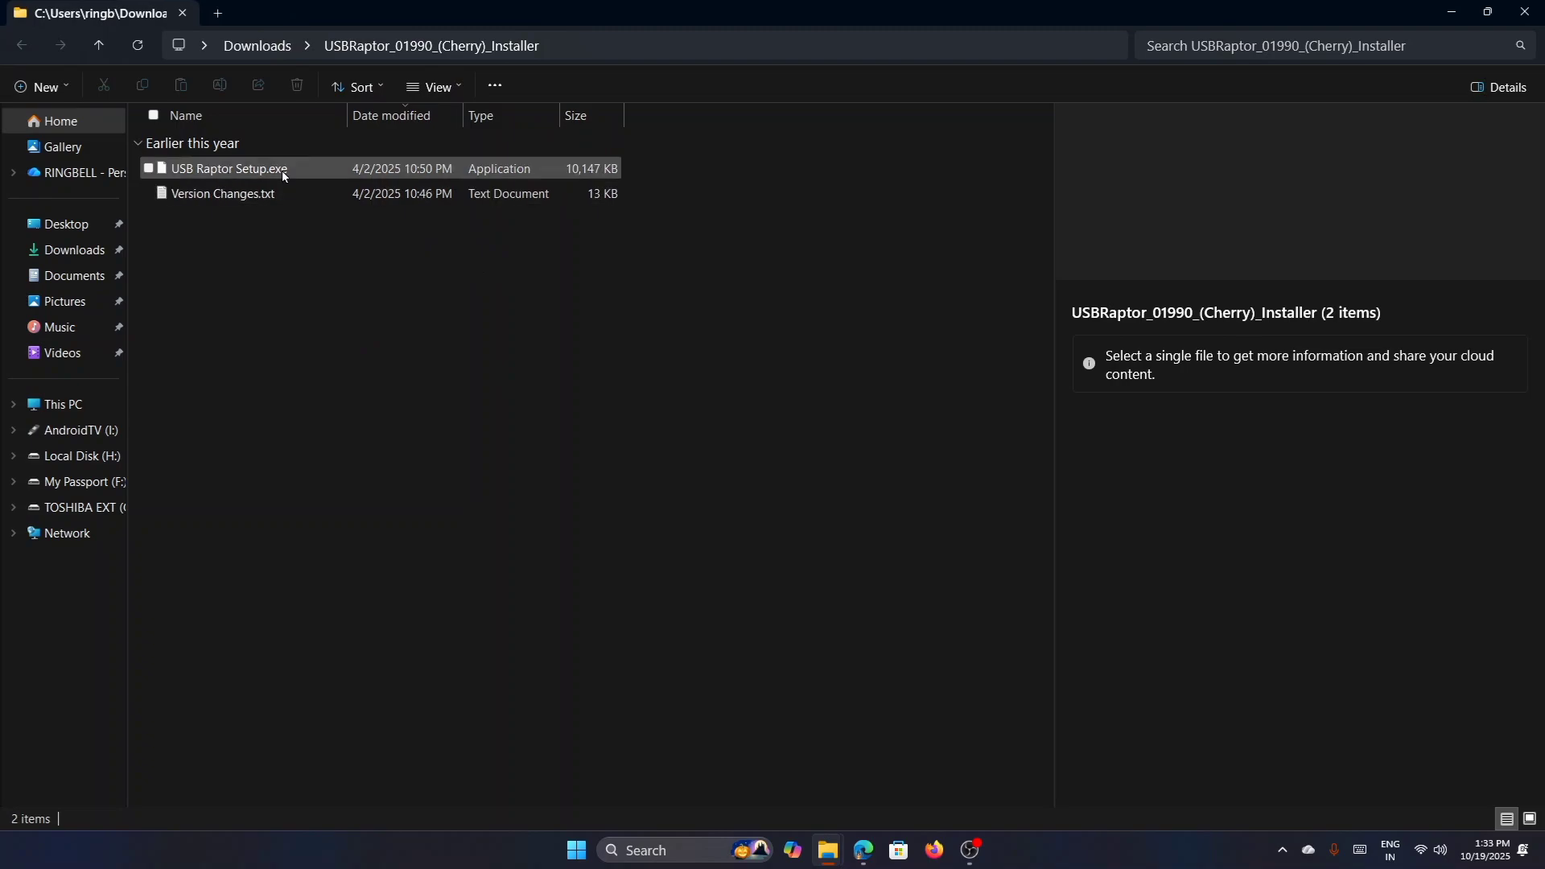
pyautogui.click(227, 167)
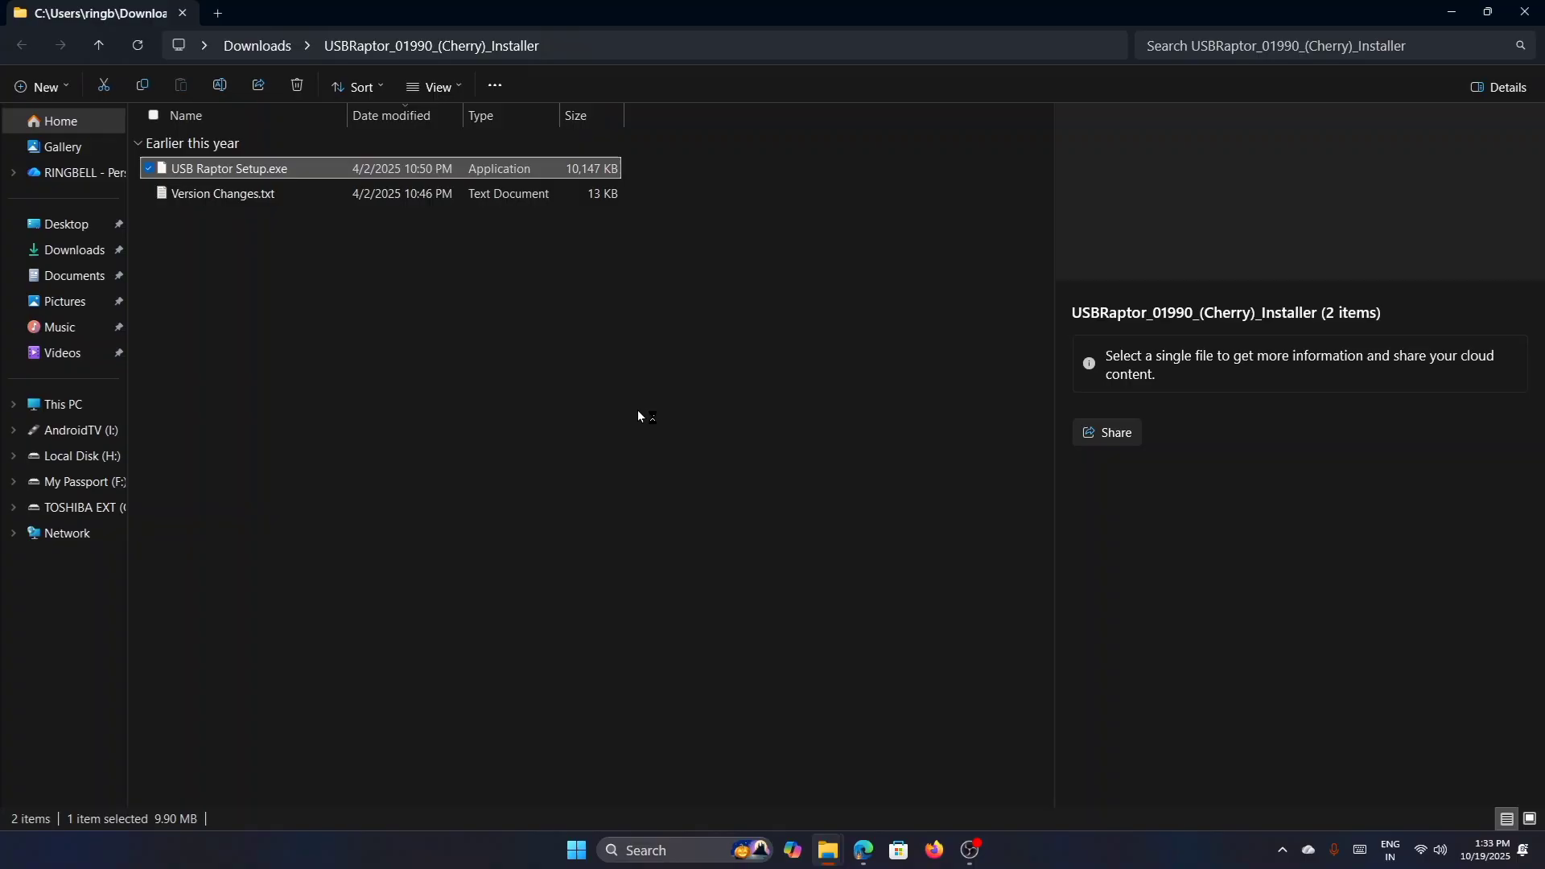
pyautogui.moveTo(649, 419)
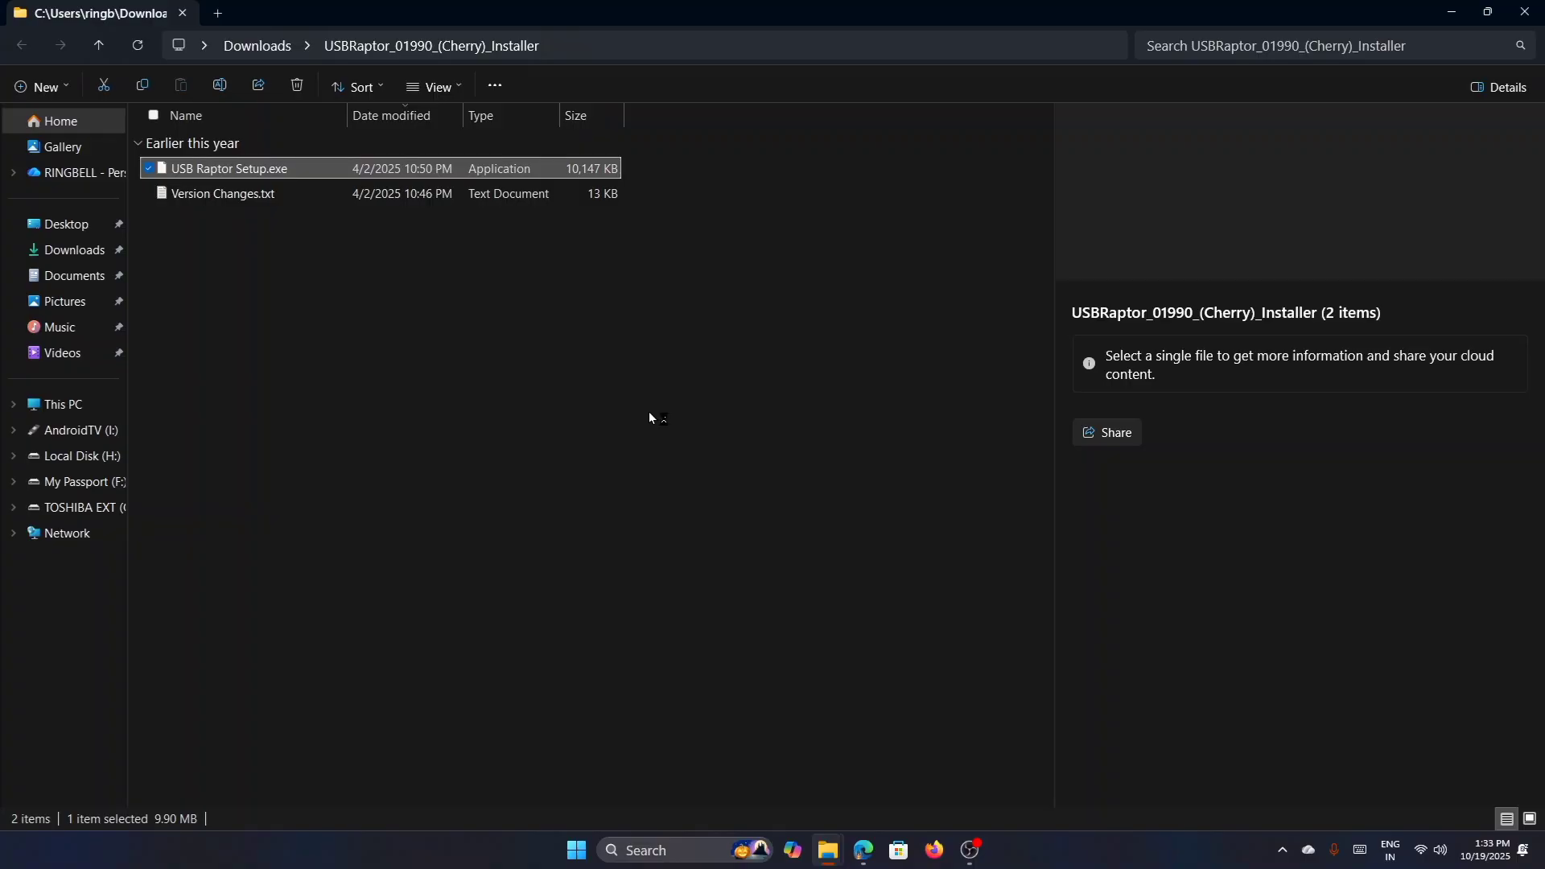
pyautogui.click(227, 167)
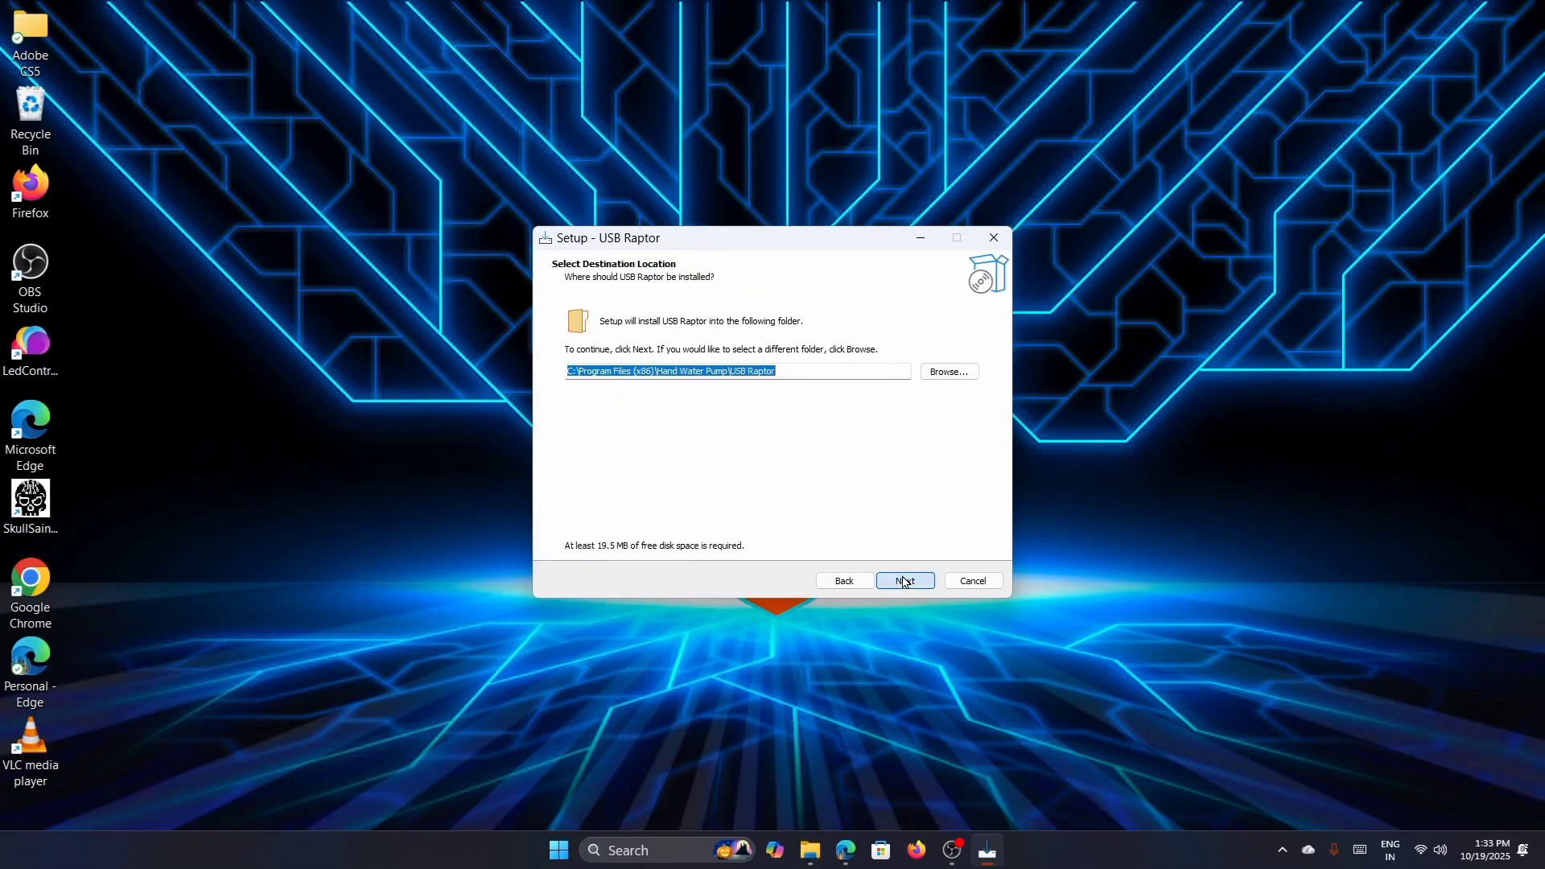
# - Install USB Raptor to the default folder and finish setup with it launched
pyautogui.click(903, 581)
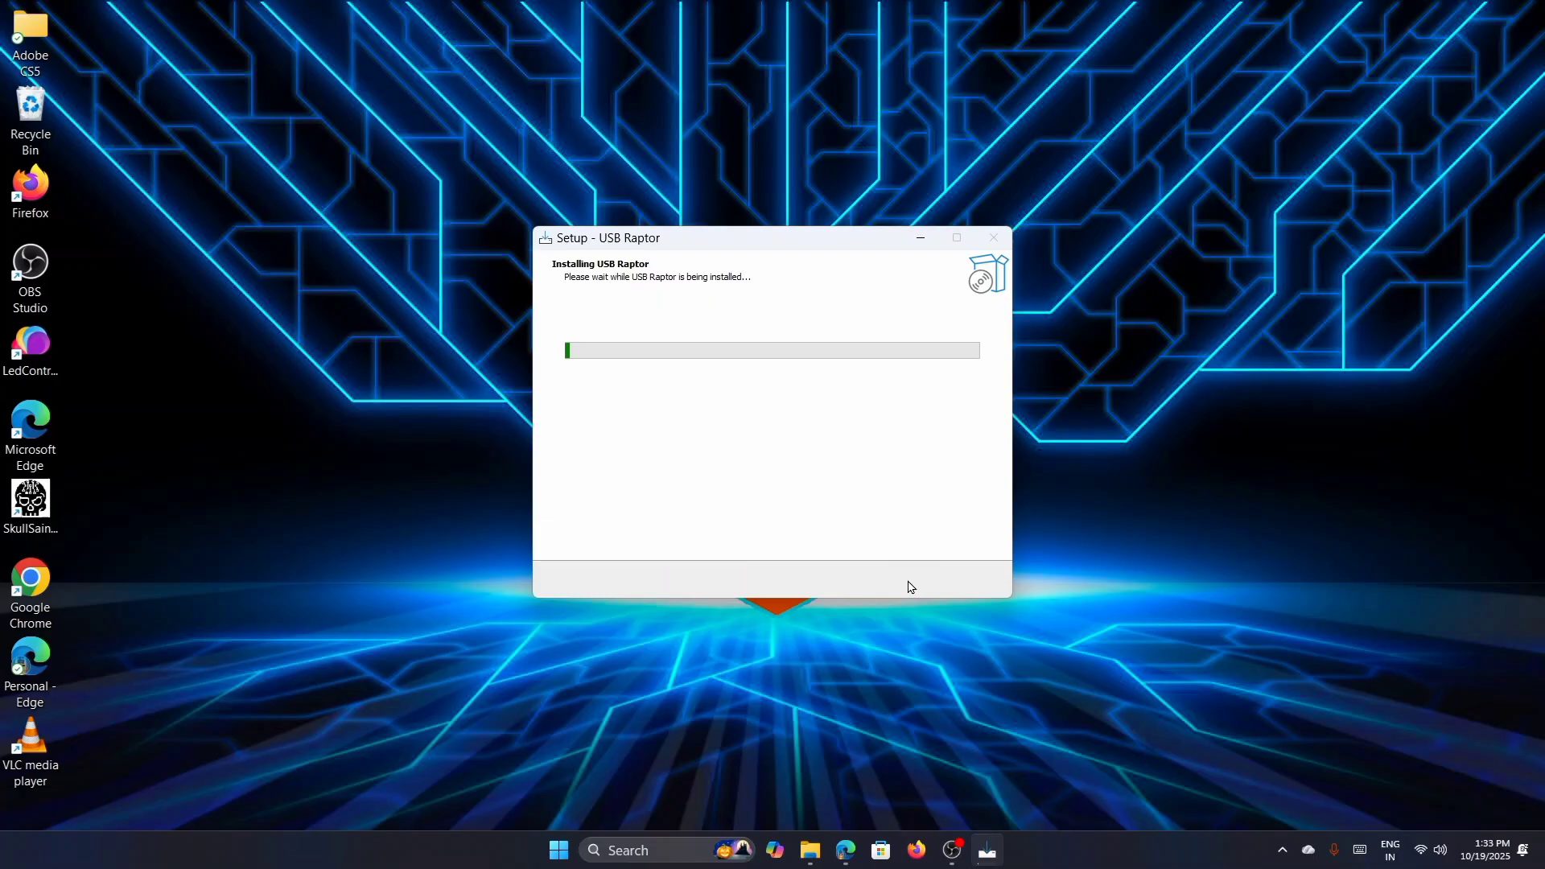
pyautogui.moveTo(671, 211)
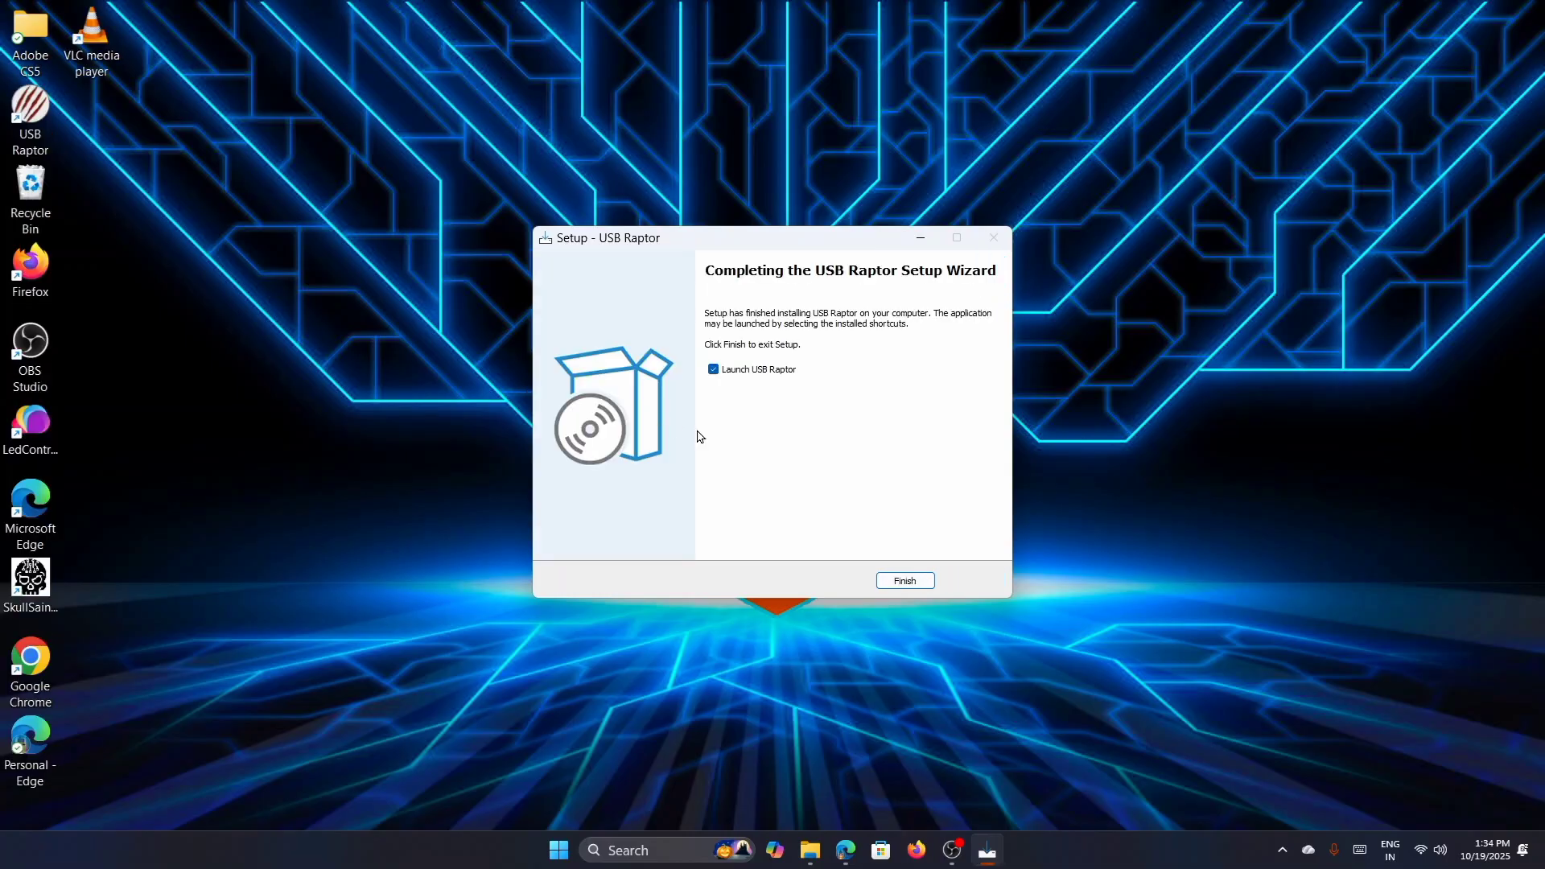
pyautogui.moveTo(908, 565)
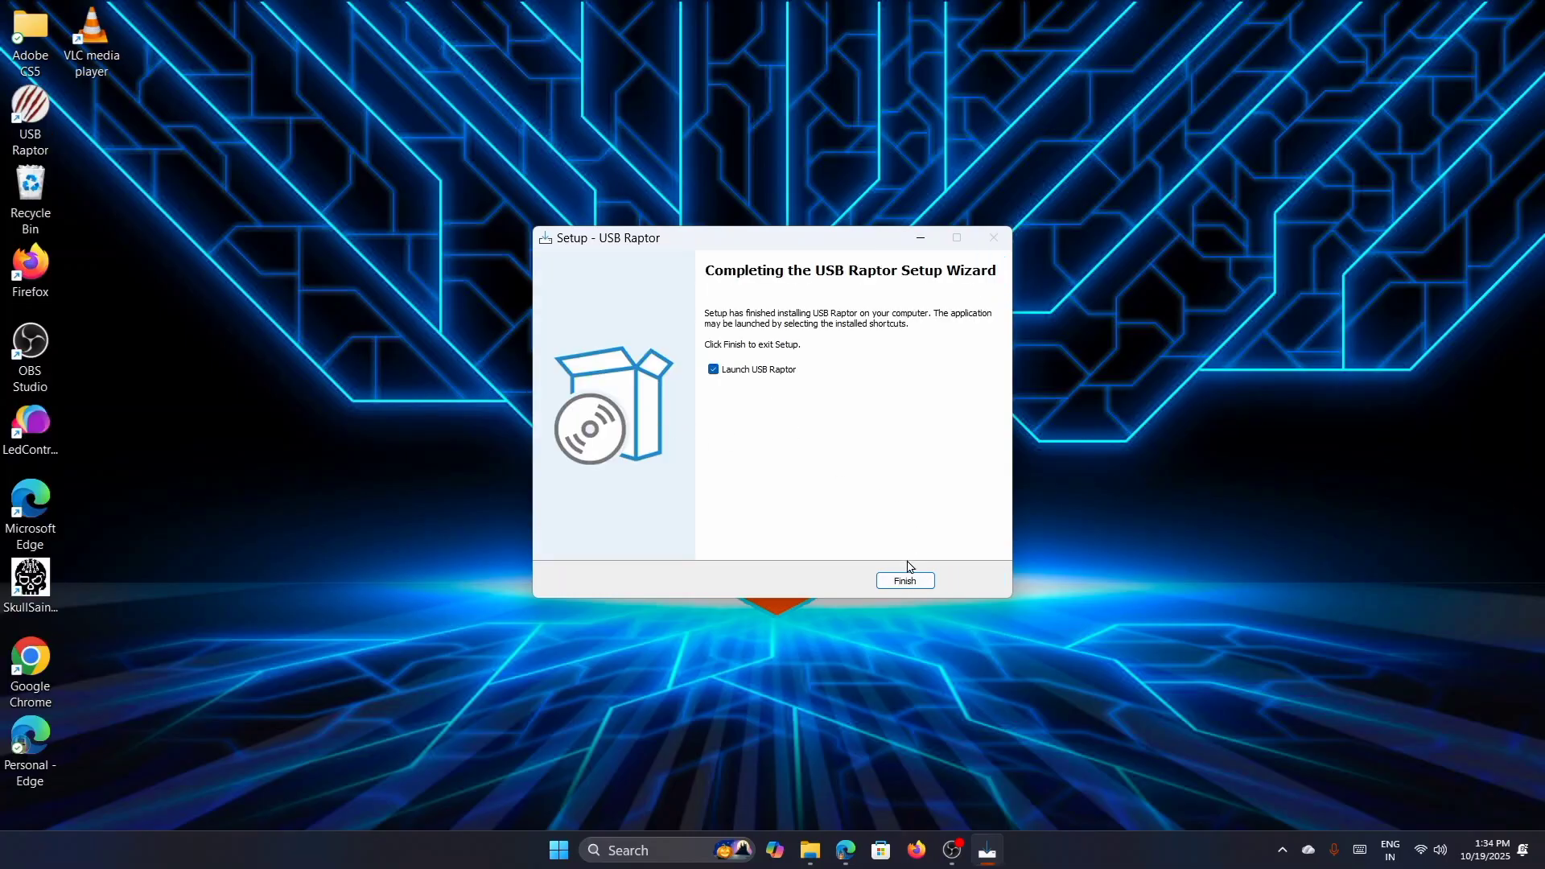
pyautogui.click(903, 581)
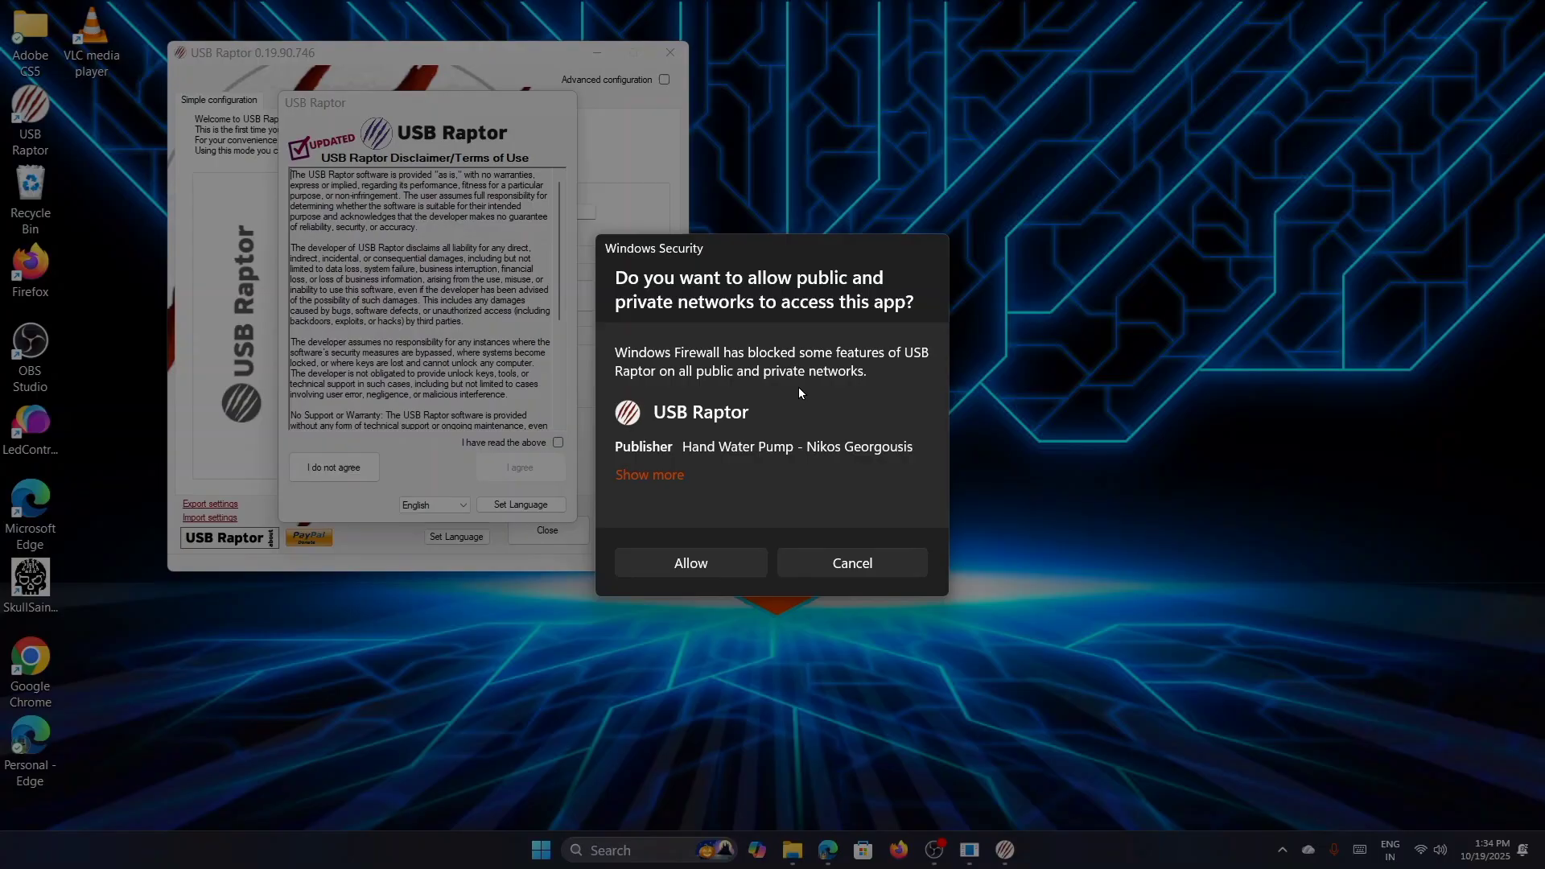
# - Allow USB Raptor network access and agree to its terms of use
pyautogui.click(691, 563)
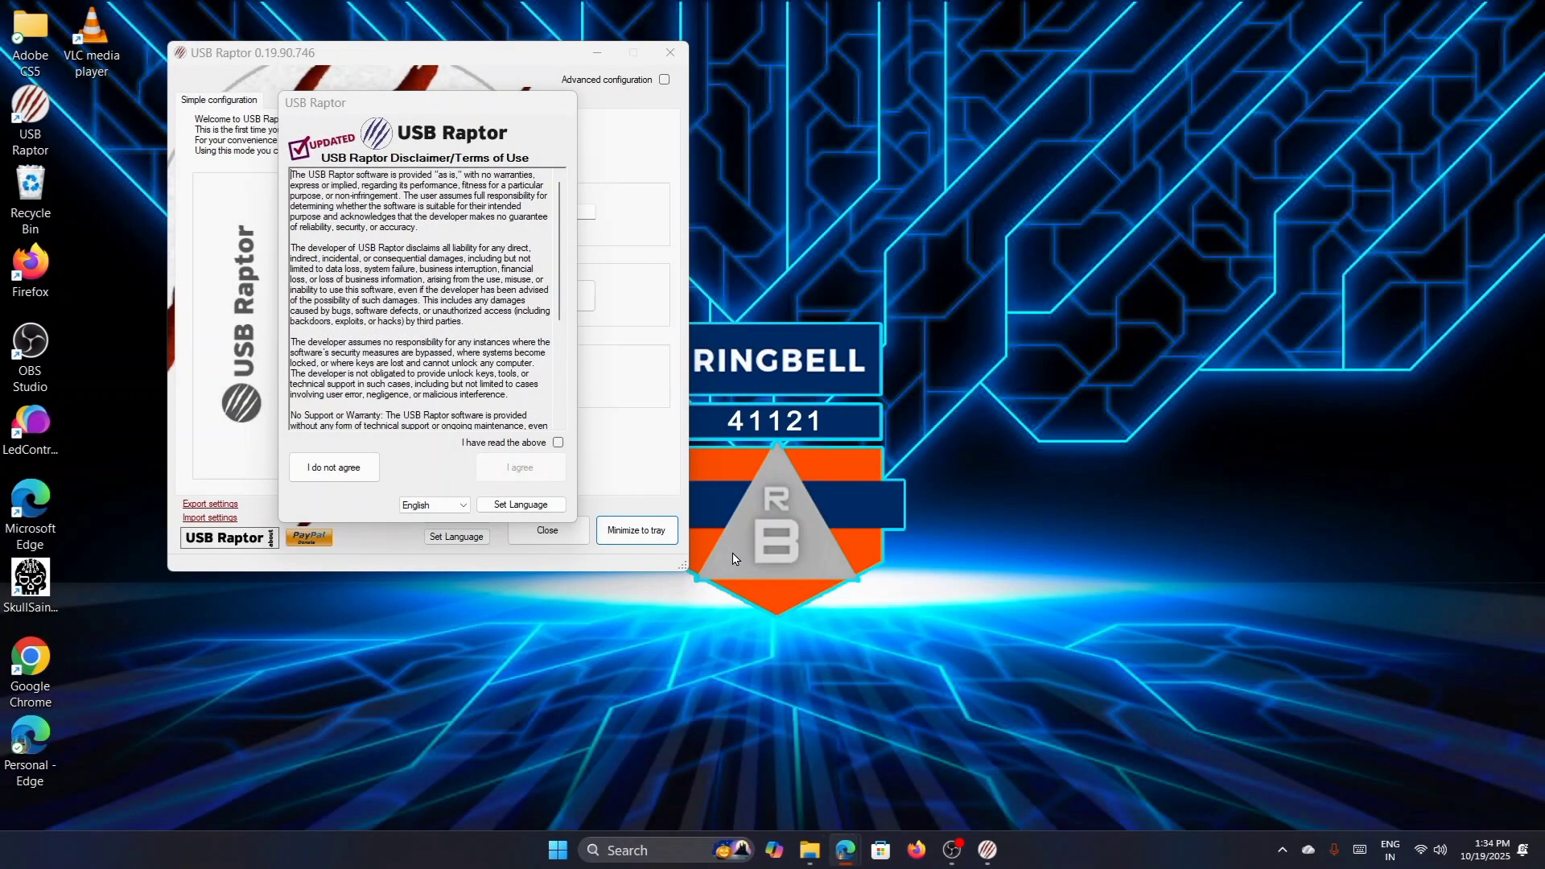
pyautogui.click(557, 441)
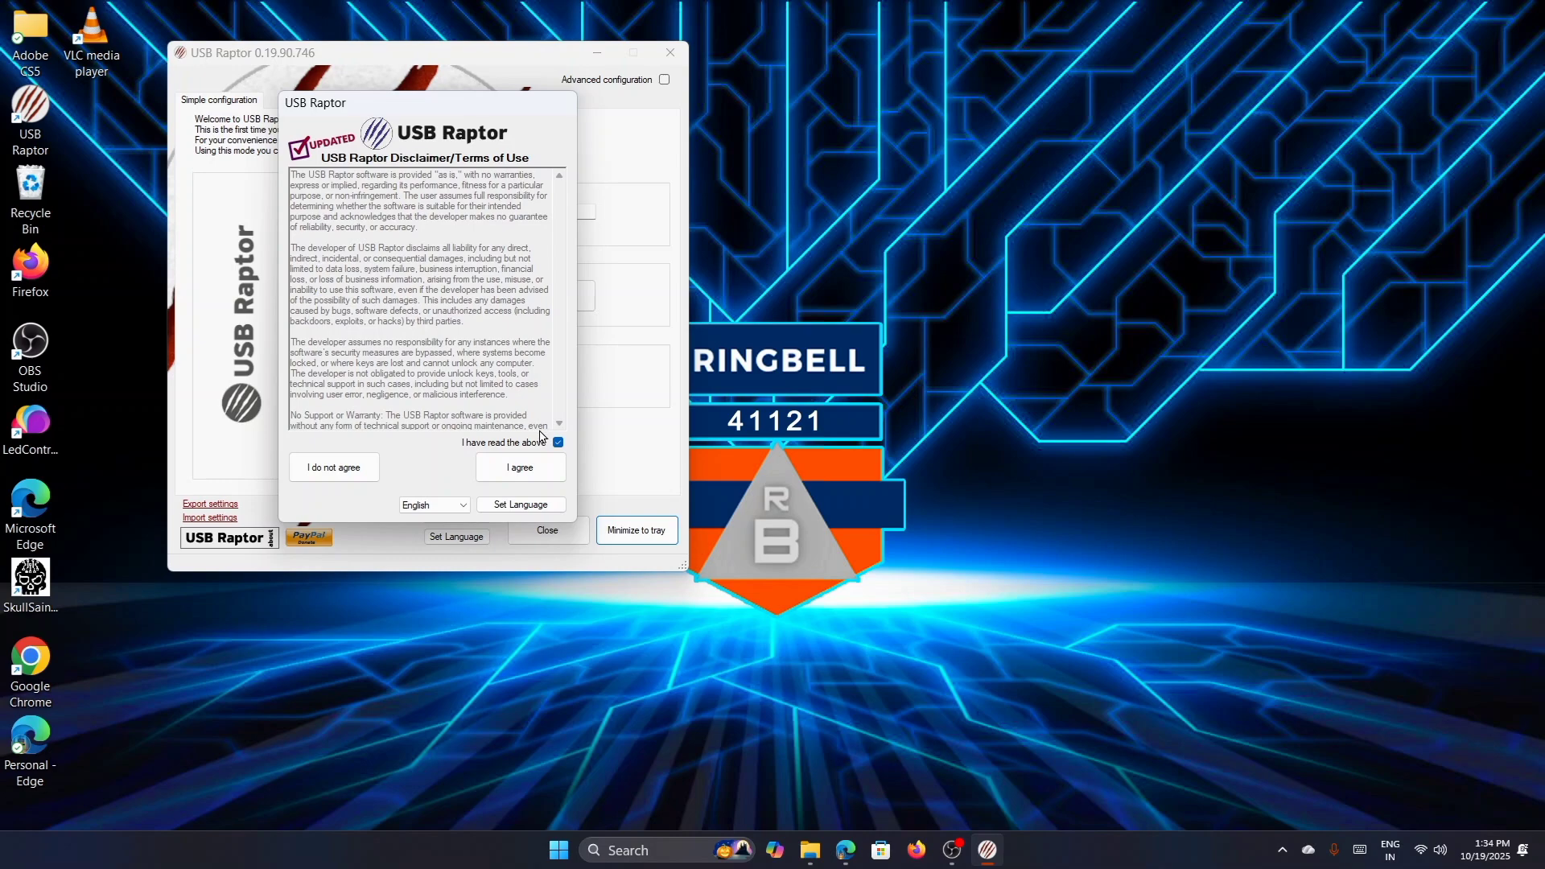
pyautogui.click(520, 467)
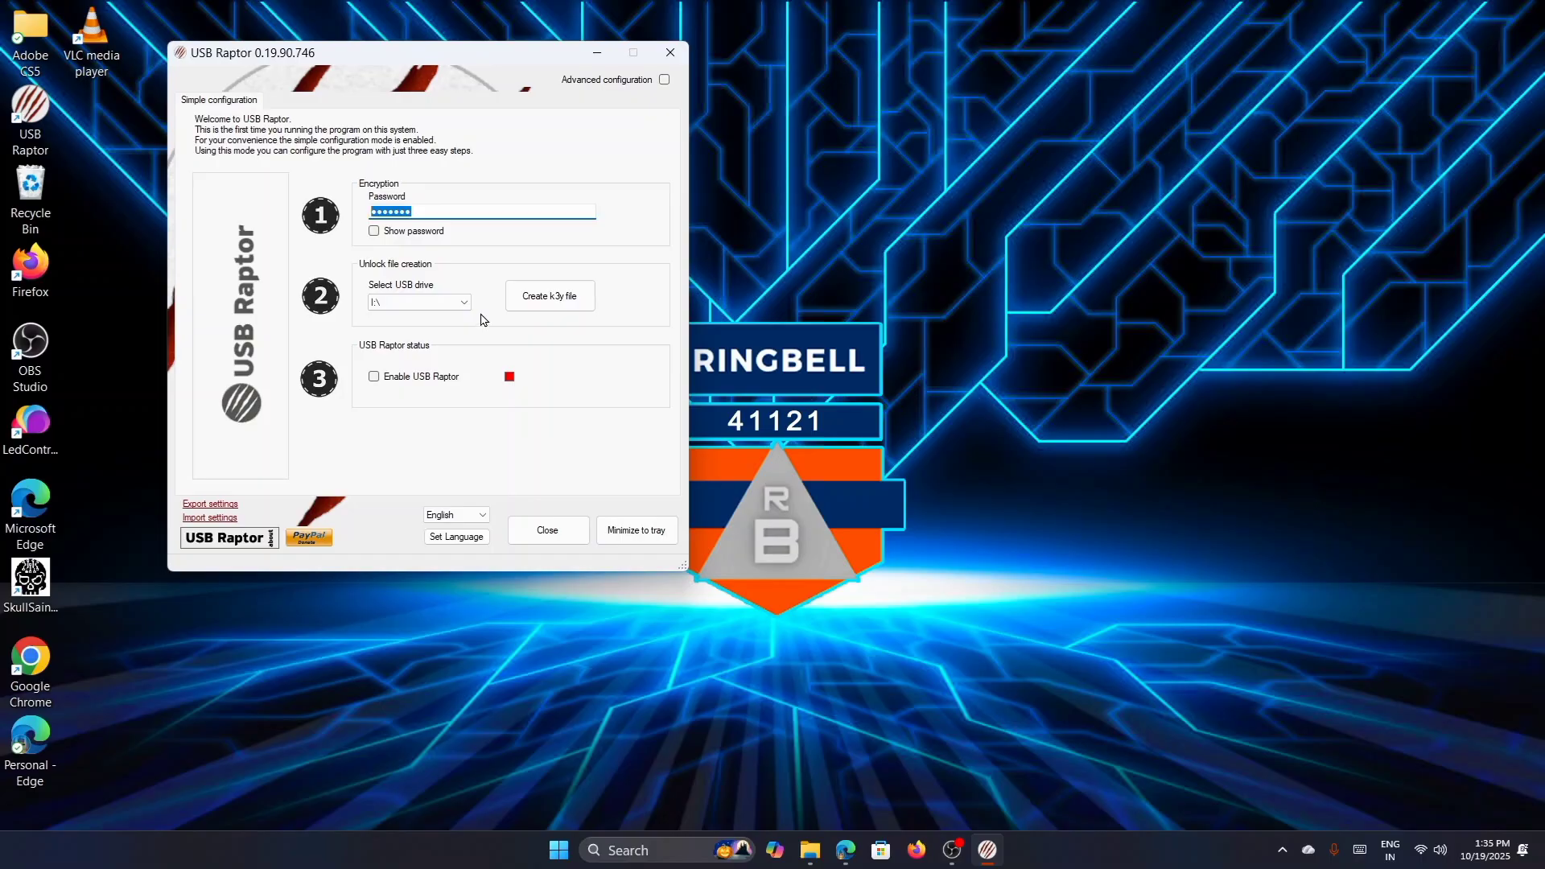
# - Enter an encryption password and create the k3y file on USB drive E:\
pyautogui.write('•')
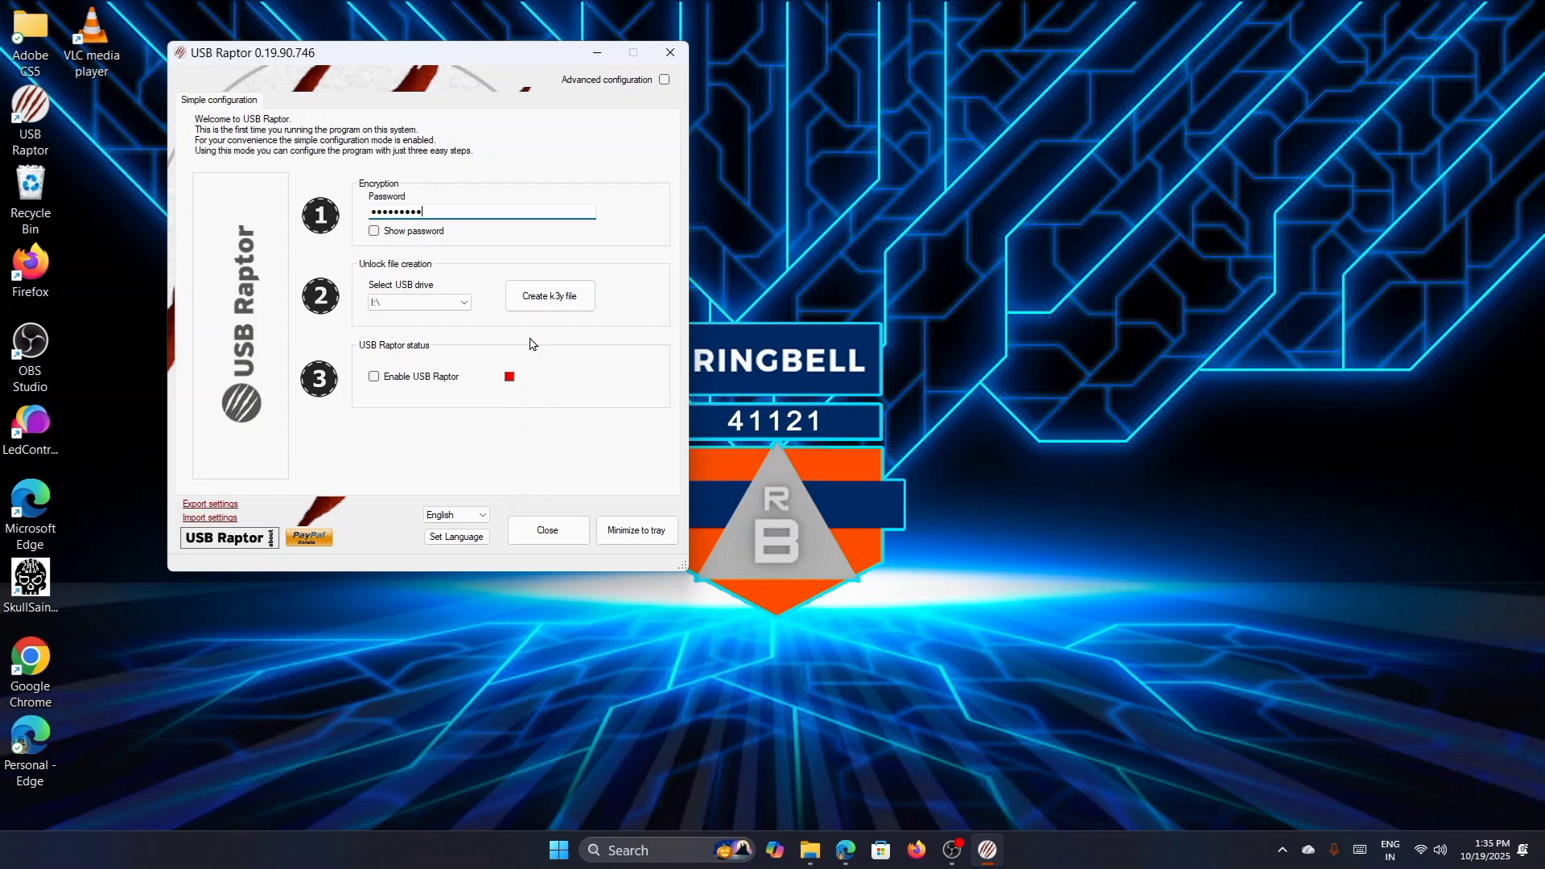
pyautogui.moveTo(580, 301)
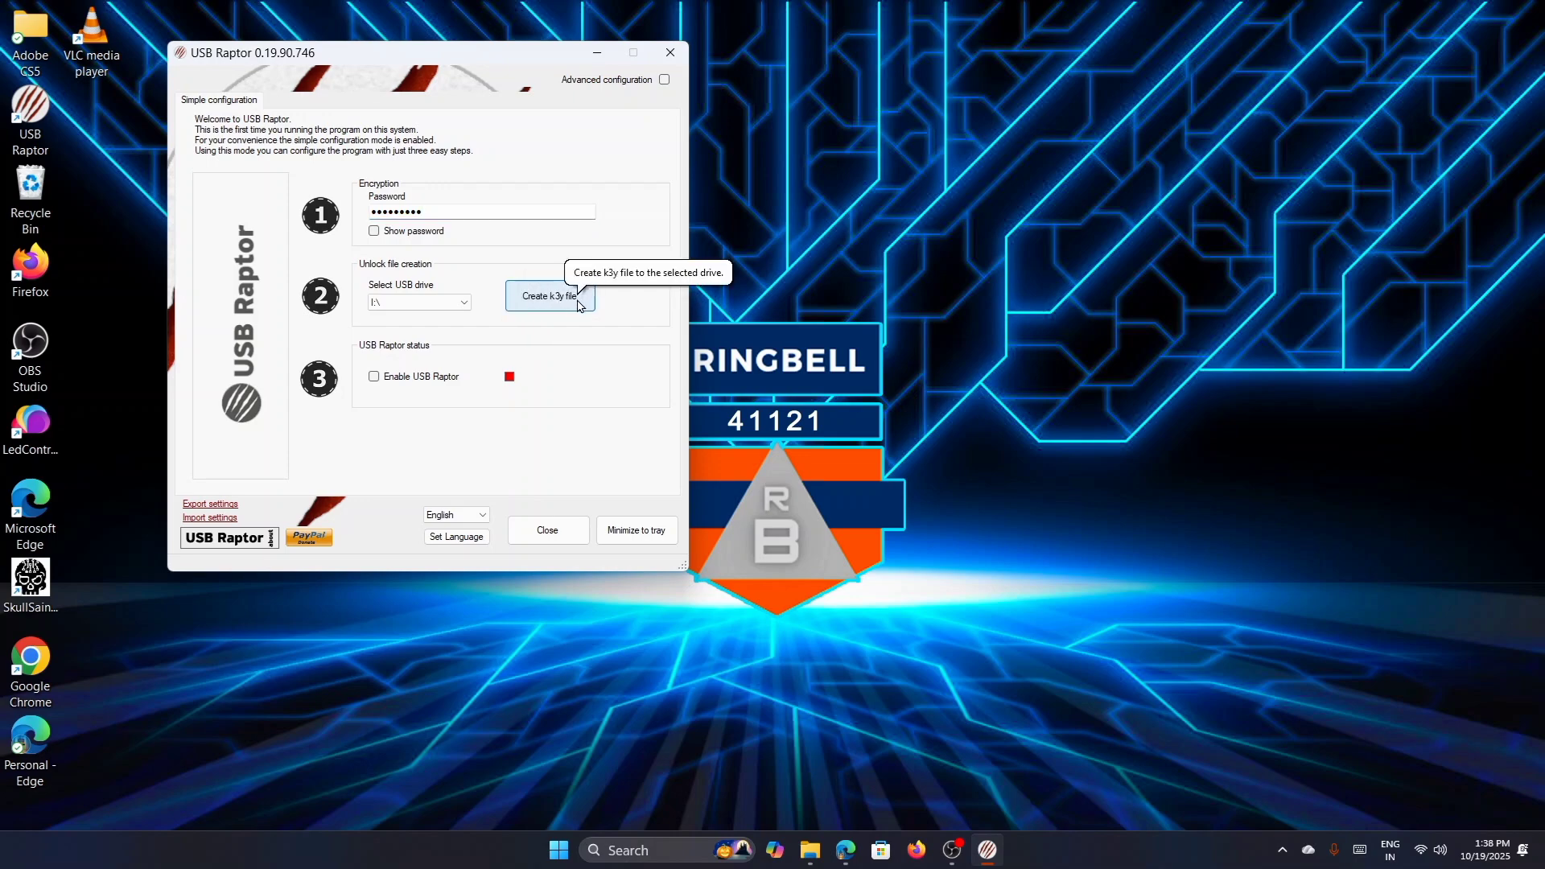
pyautogui.moveTo(562, 309)
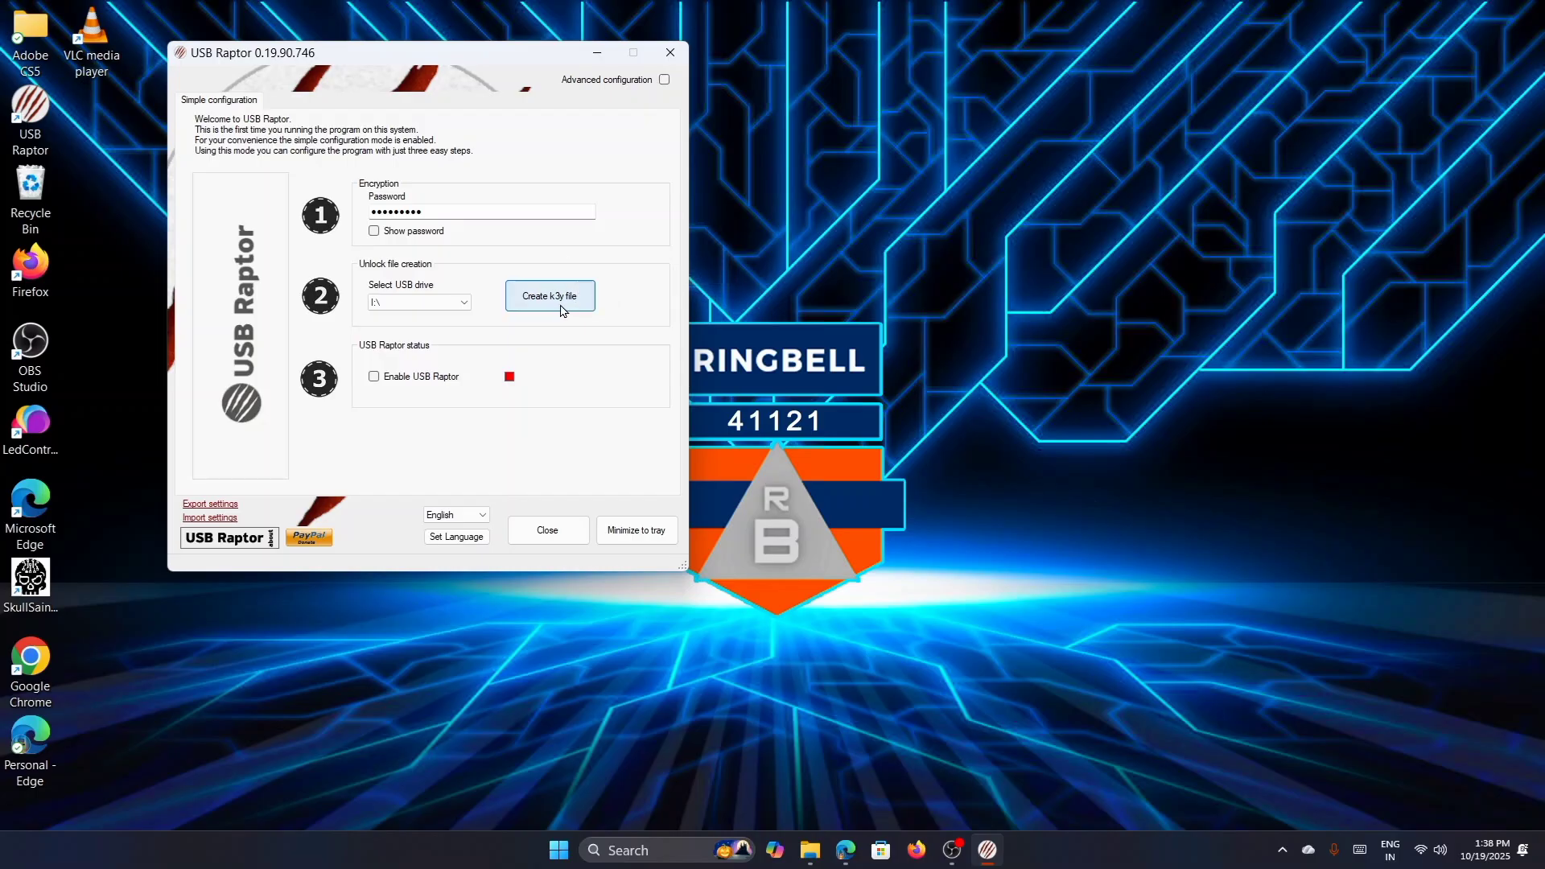
pyautogui.click(549, 296)
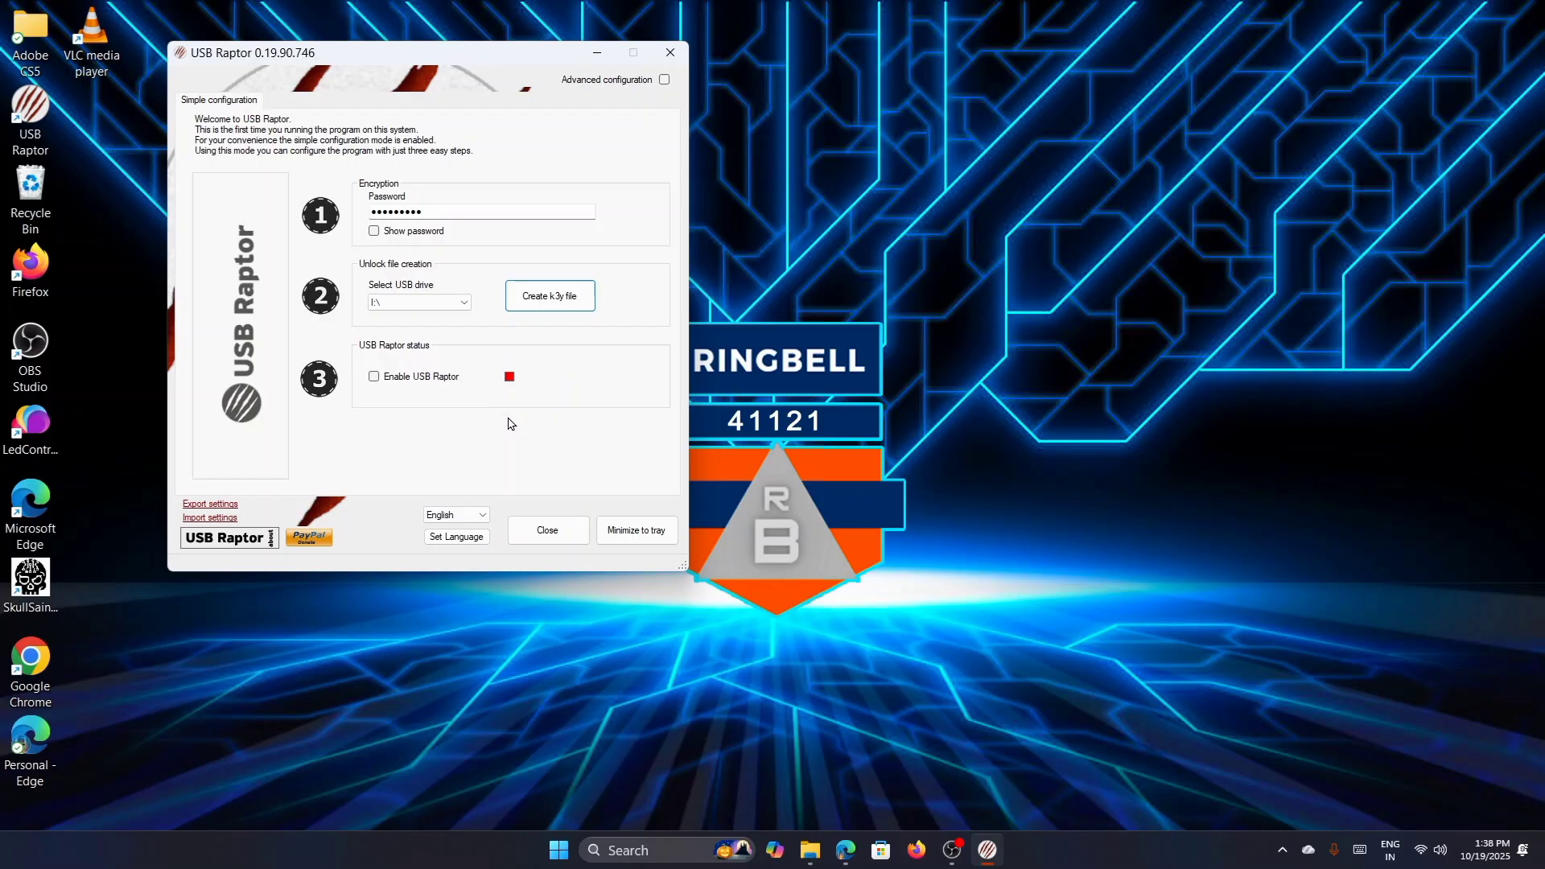
pyautogui.moveTo(507, 428)
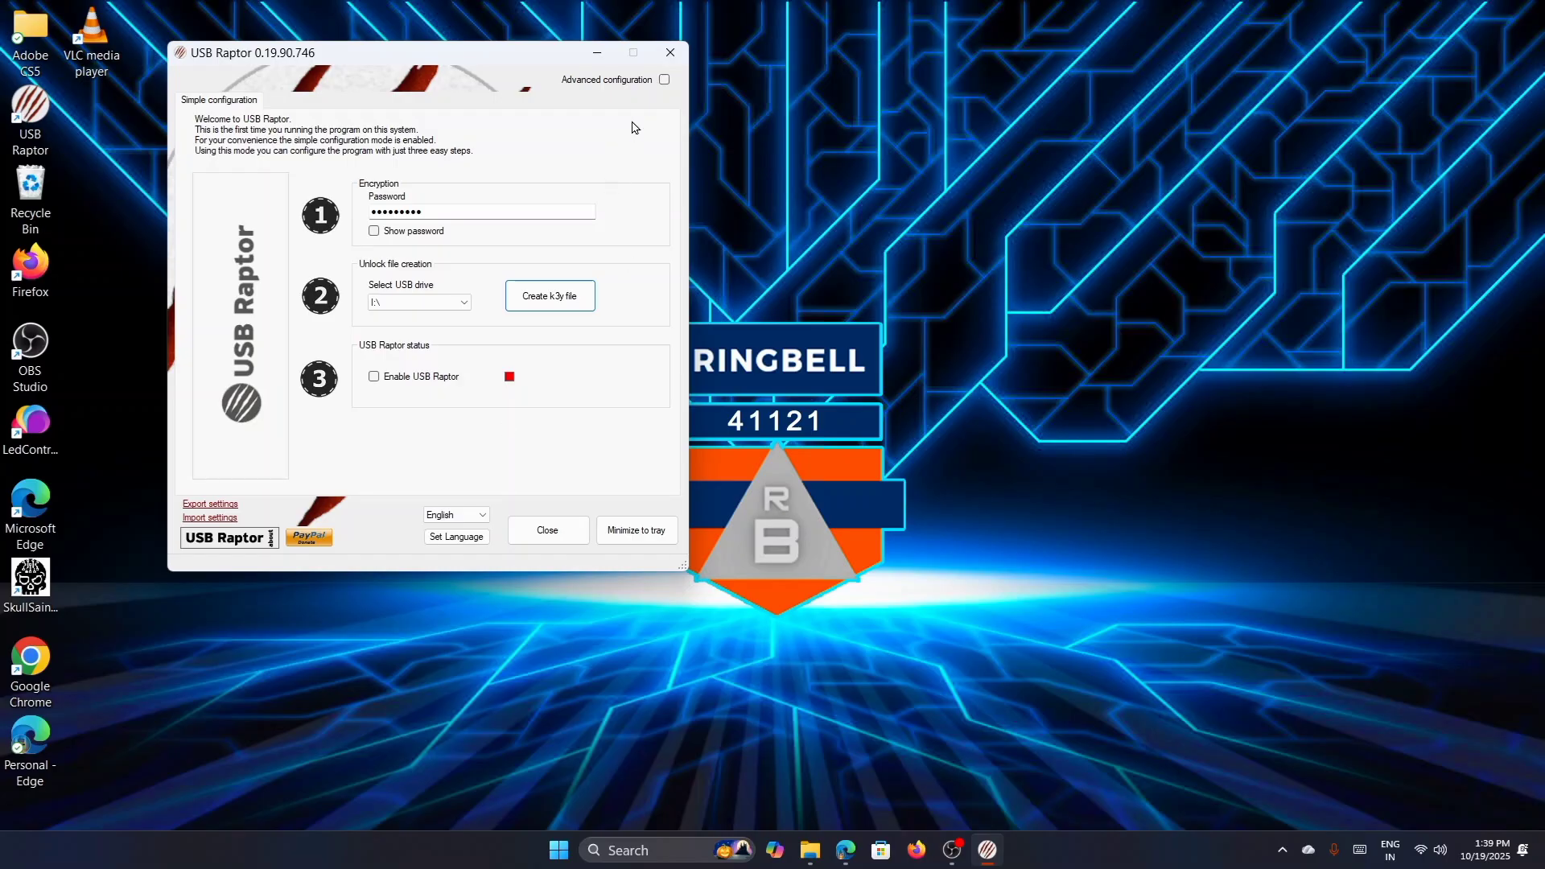
# - Generate the RUID.dat backdoor file from the Lock features settings, saved to the desktop
pyautogui.click(665, 81)
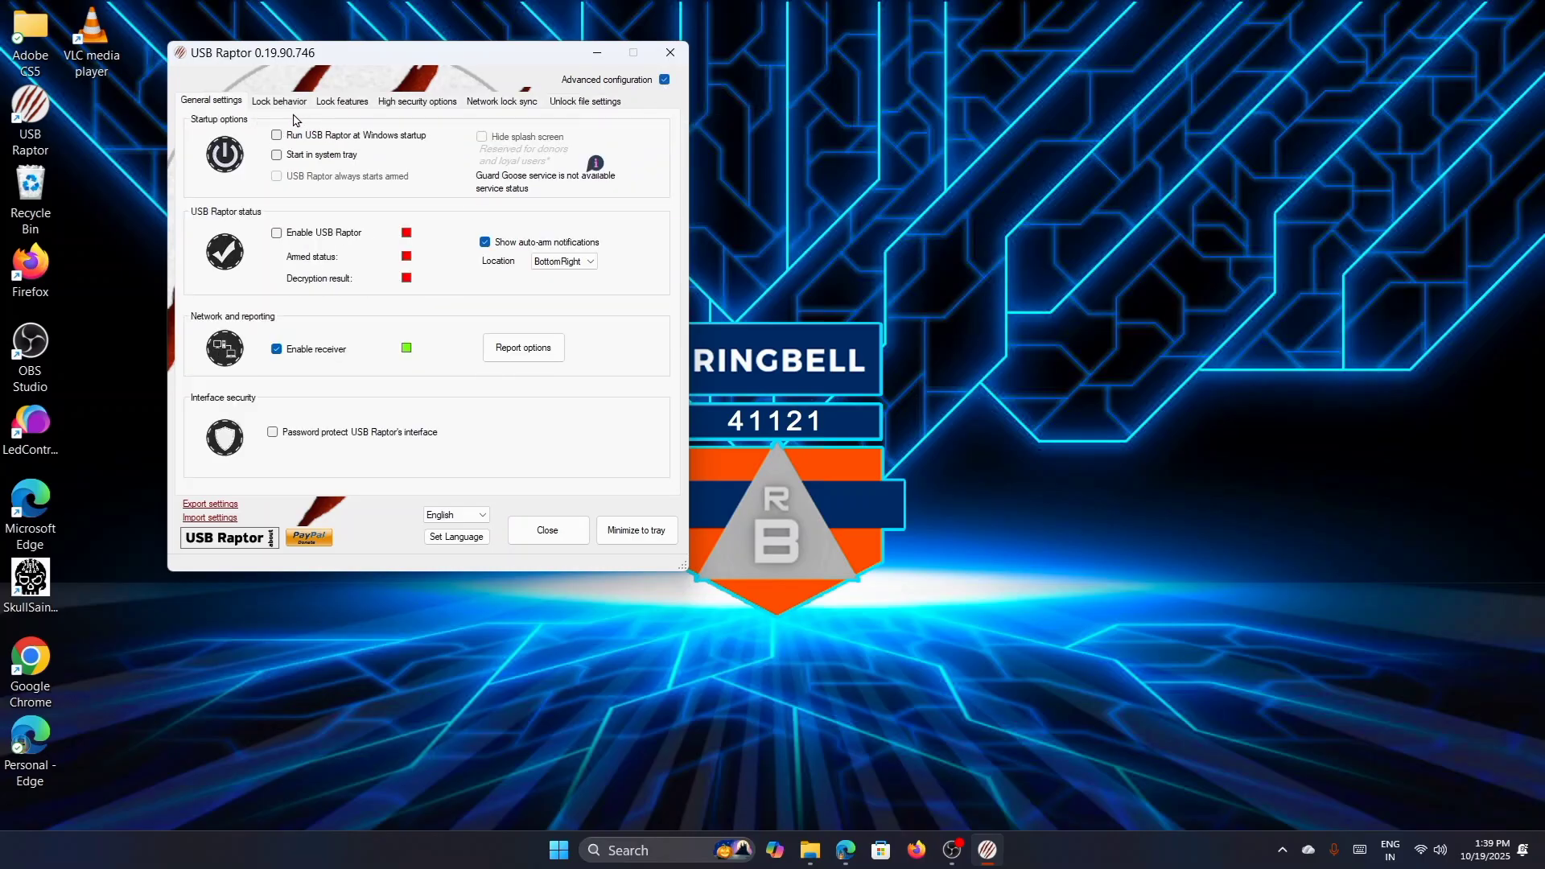
pyautogui.click(341, 100)
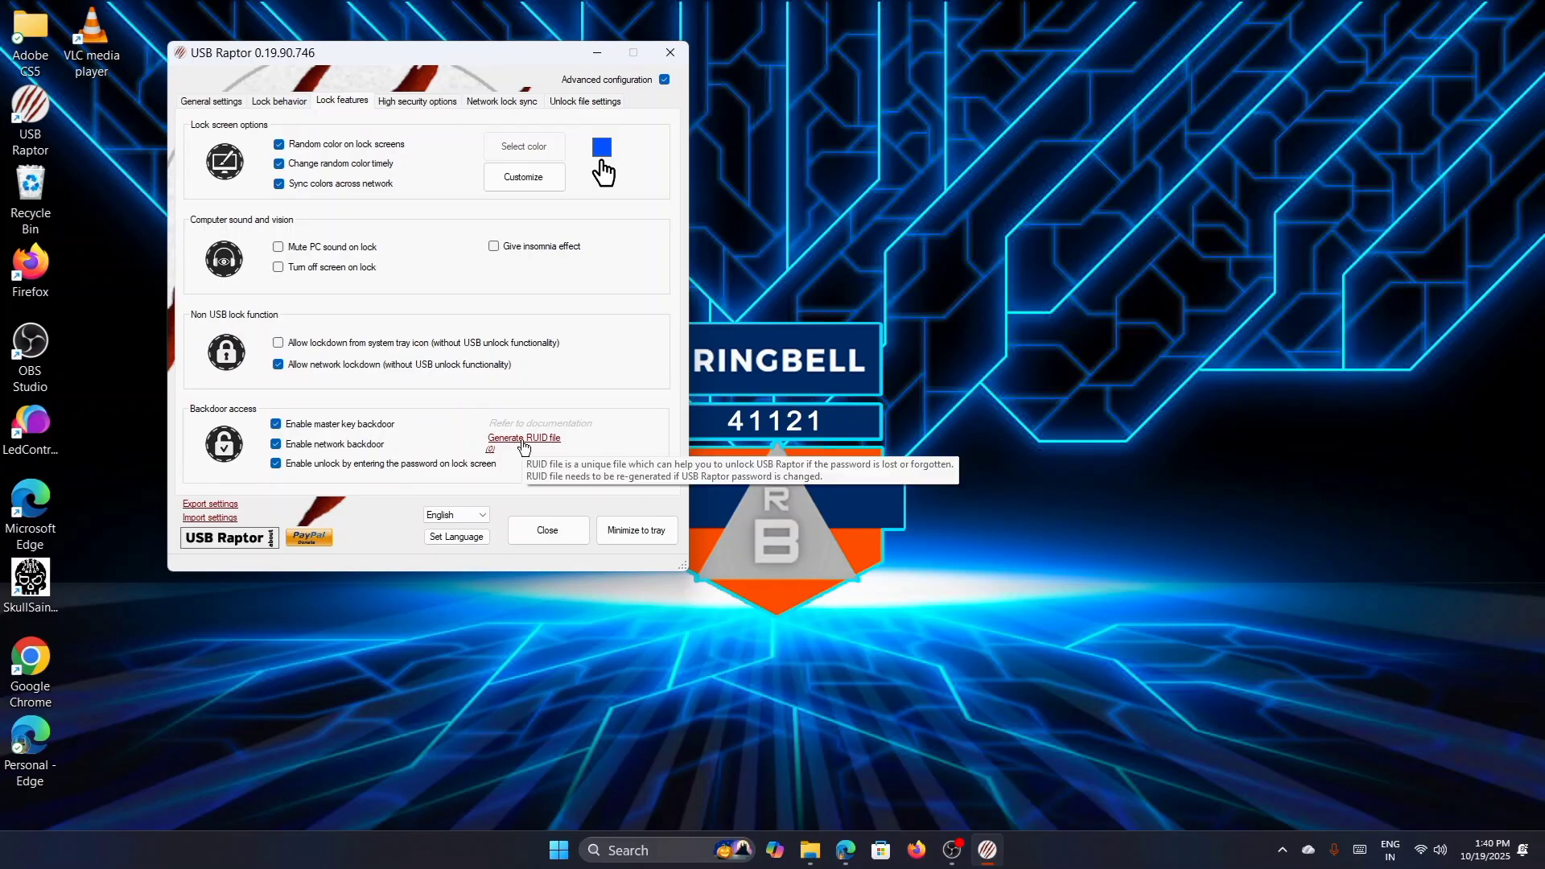
pyautogui.click(522, 438)
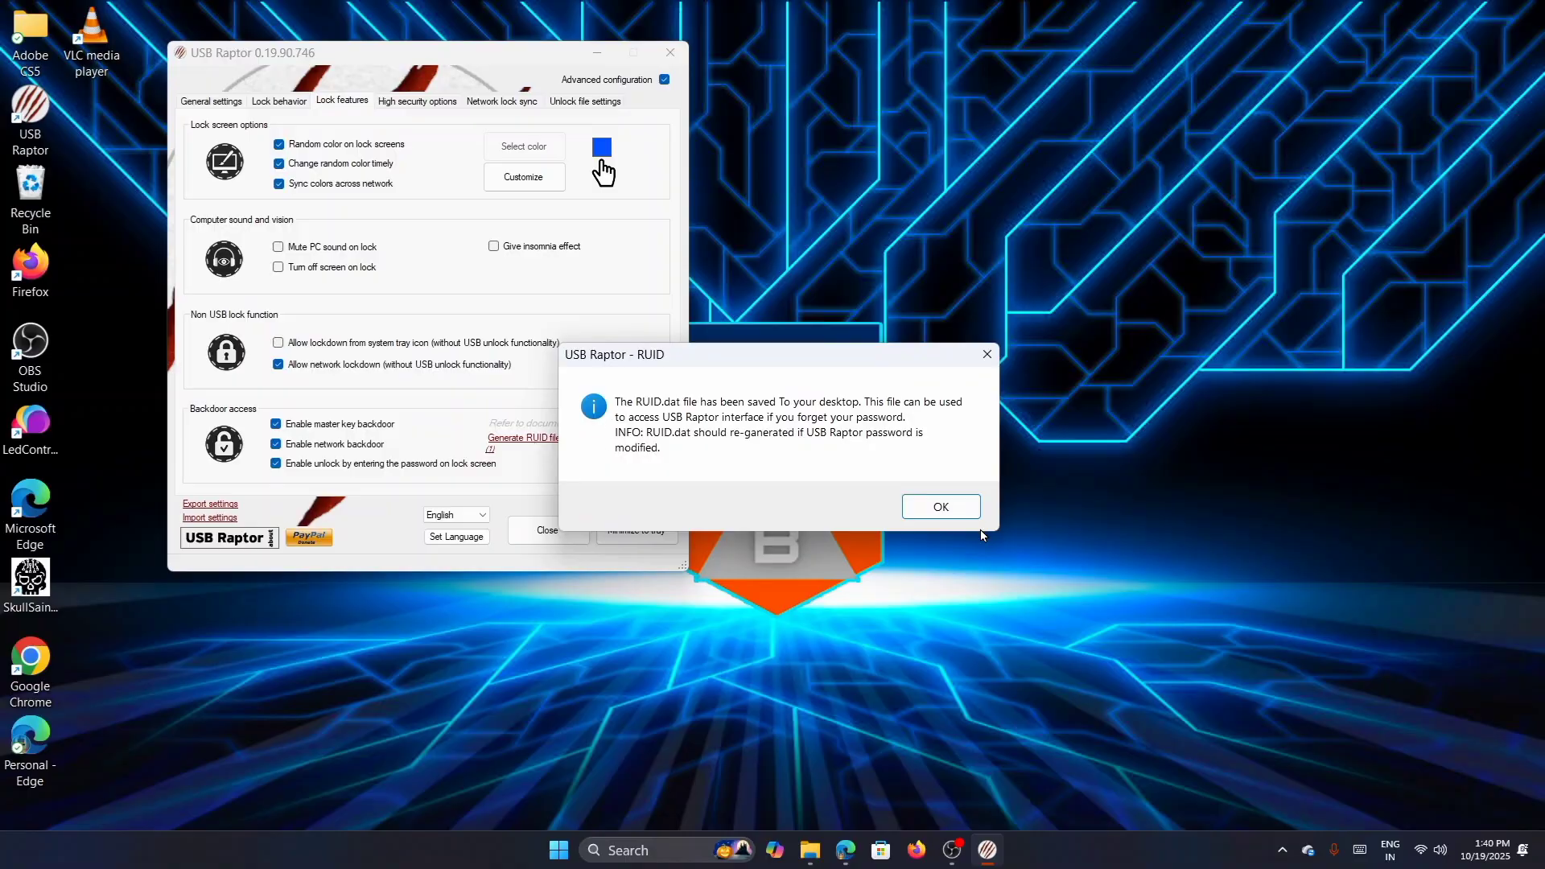
pyautogui.click(939, 505)
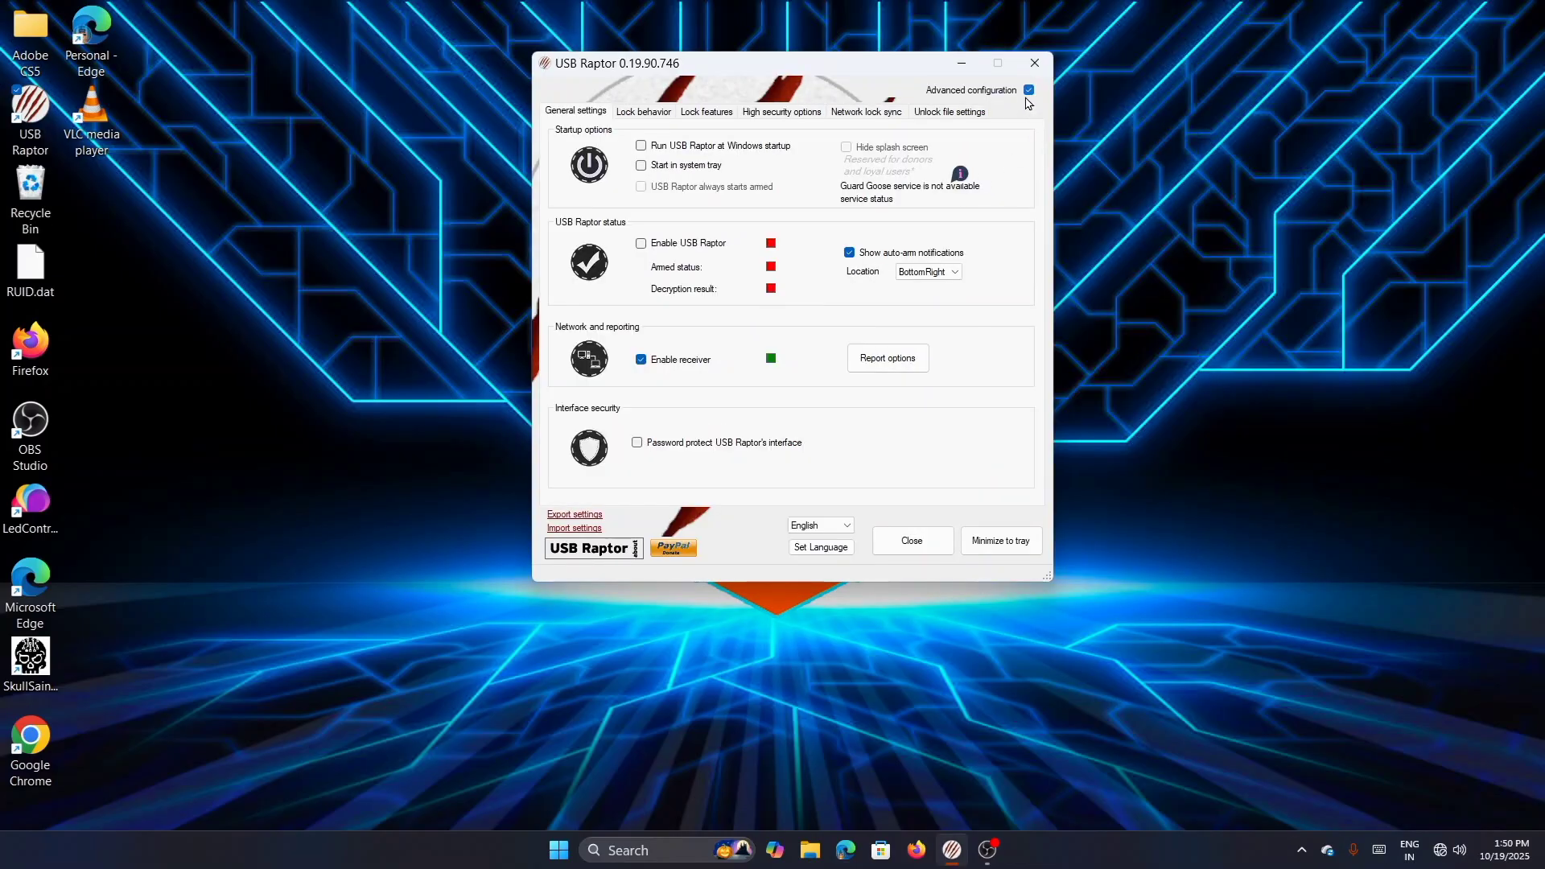
# - Enable USB Raptor from simple configuration and close its window
pyautogui.click(1029, 90)
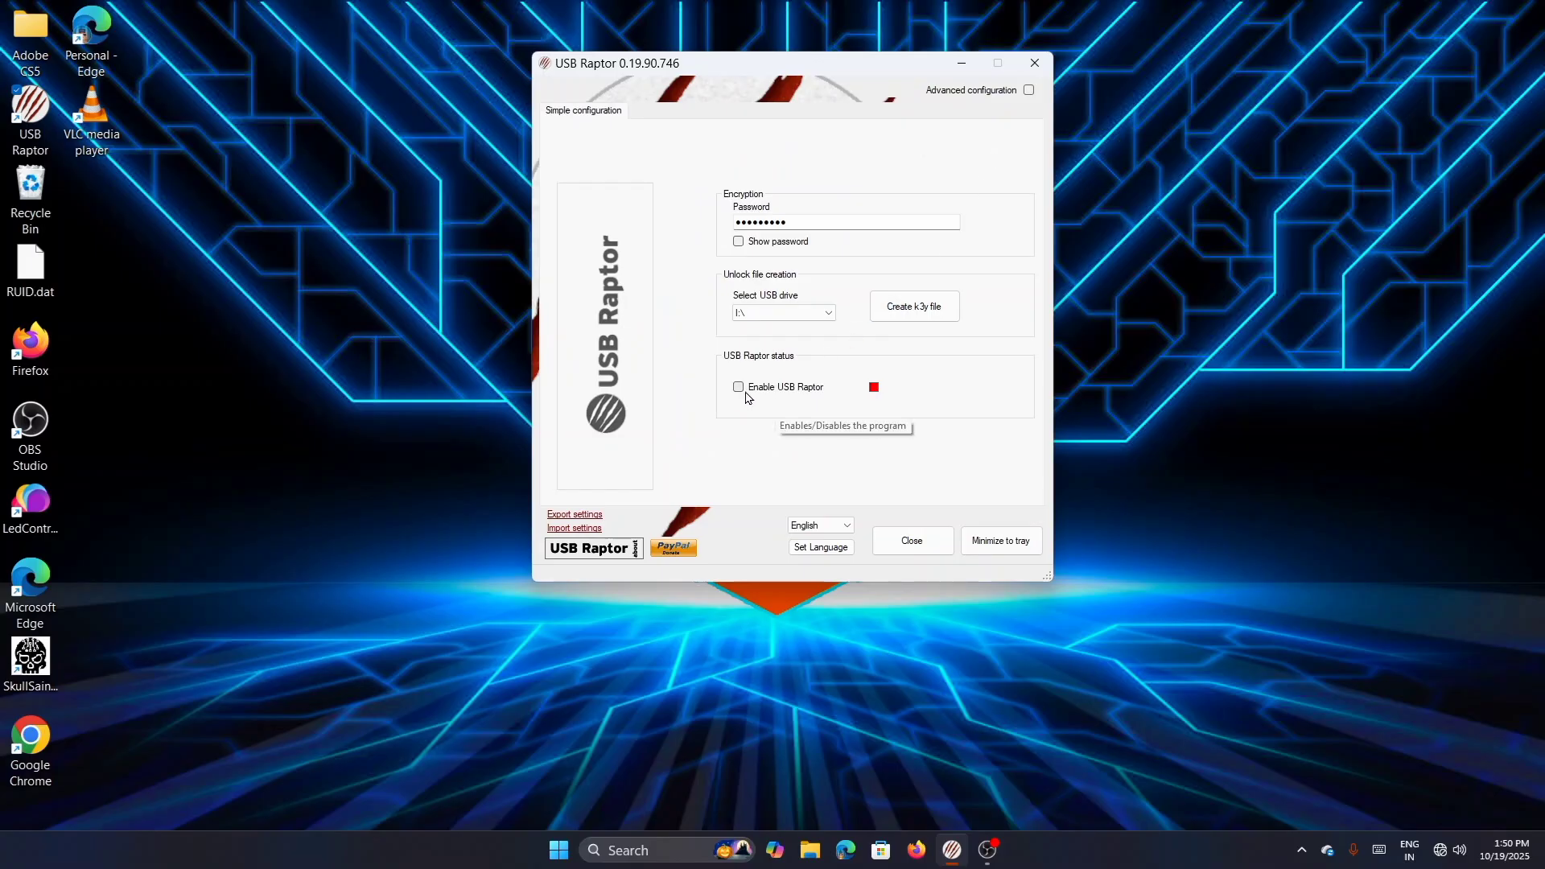
pyautogui.click(738, 386)
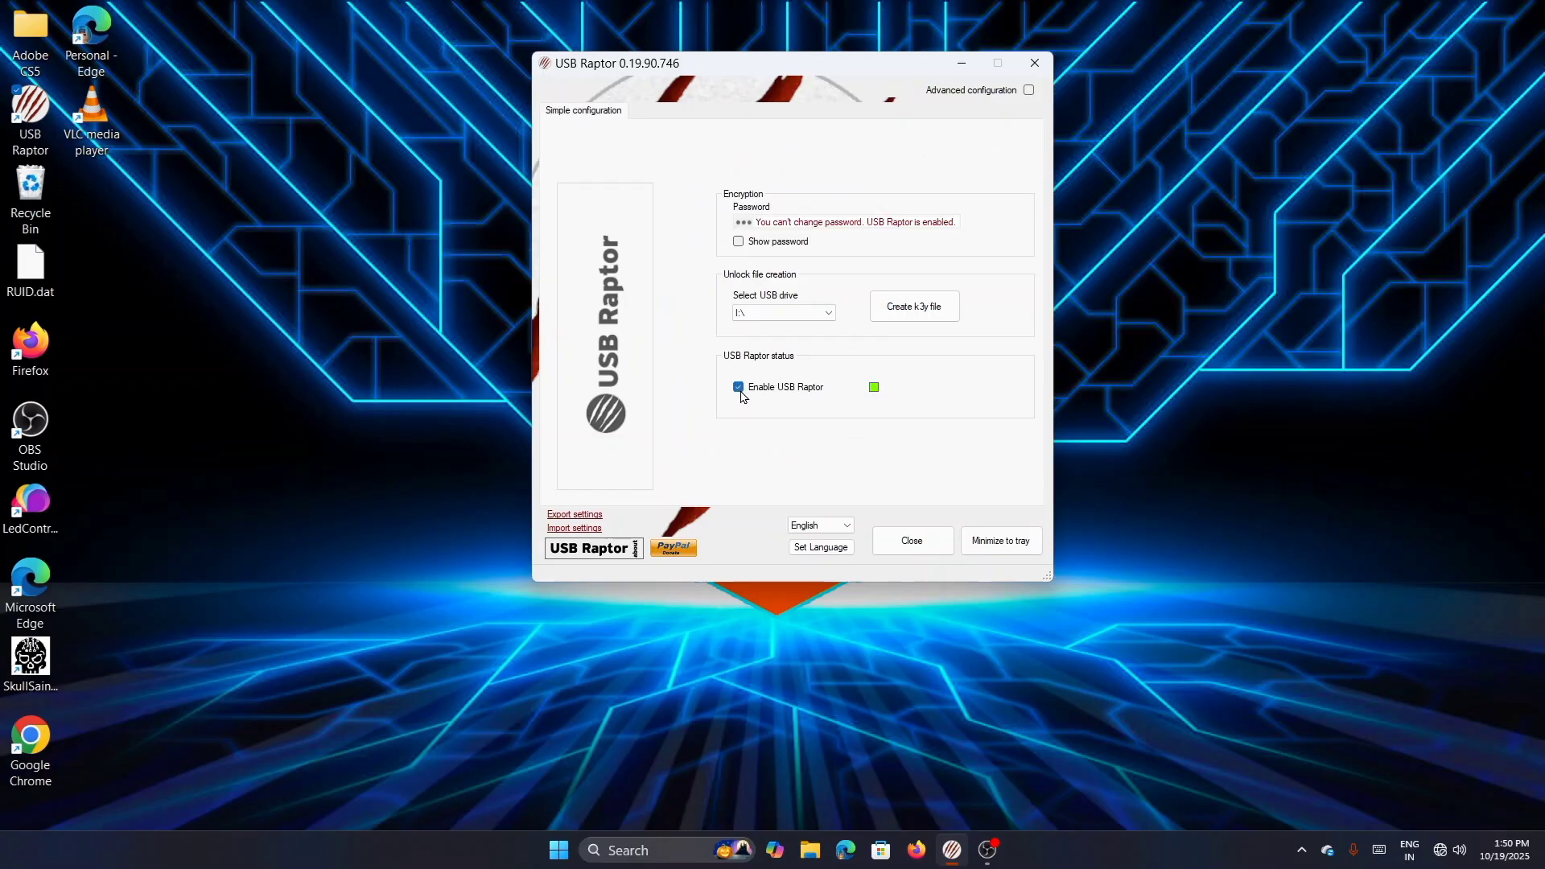
pyautogui.moveTo(911, 541)
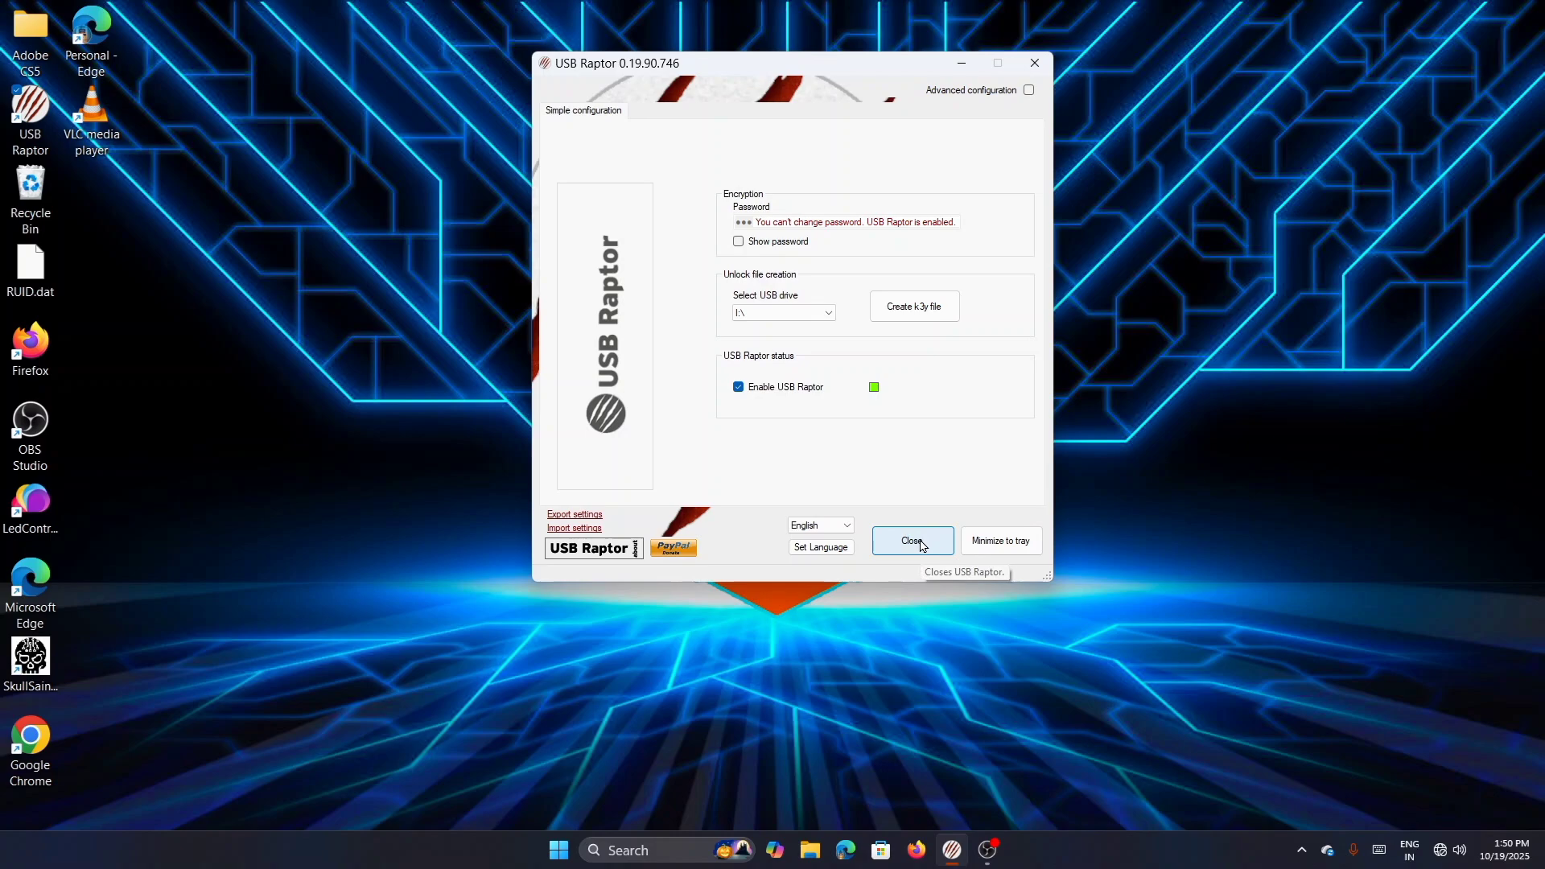
pyautogui.click(911, 541)
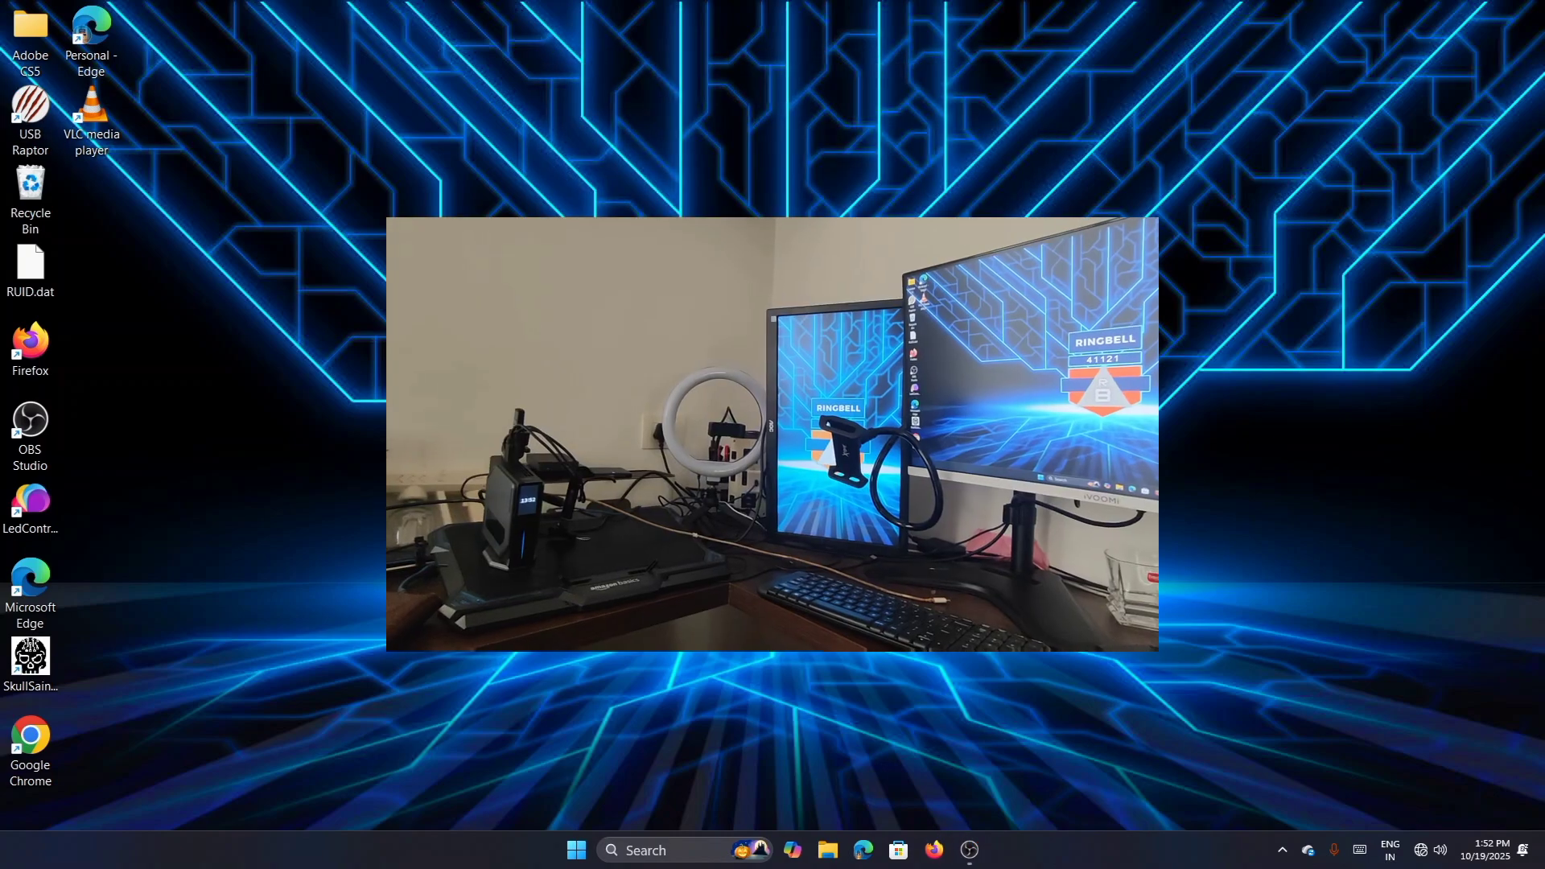